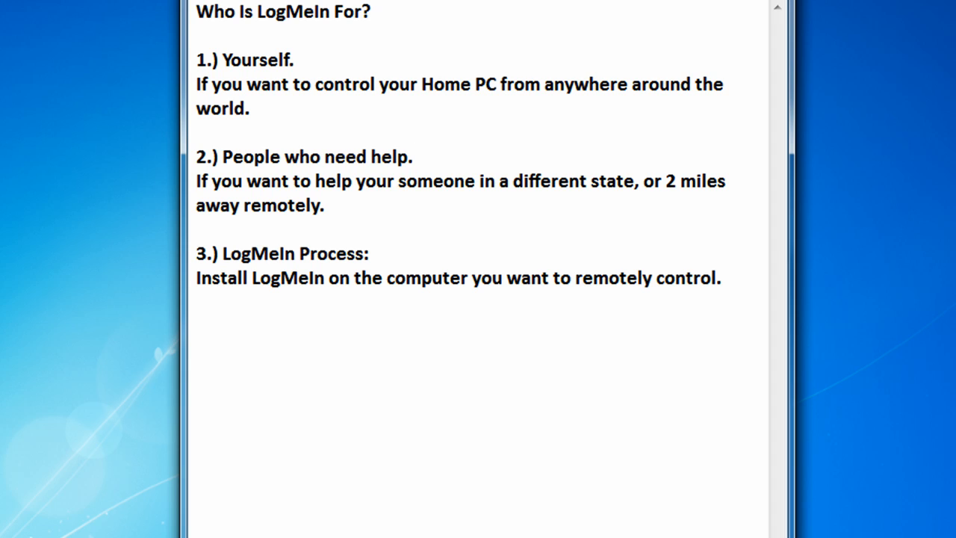
Open the LogMeIn Free product page under For Personal Use and pick the PC version
{"action": "left_click", "coordinate": [413, 157]}
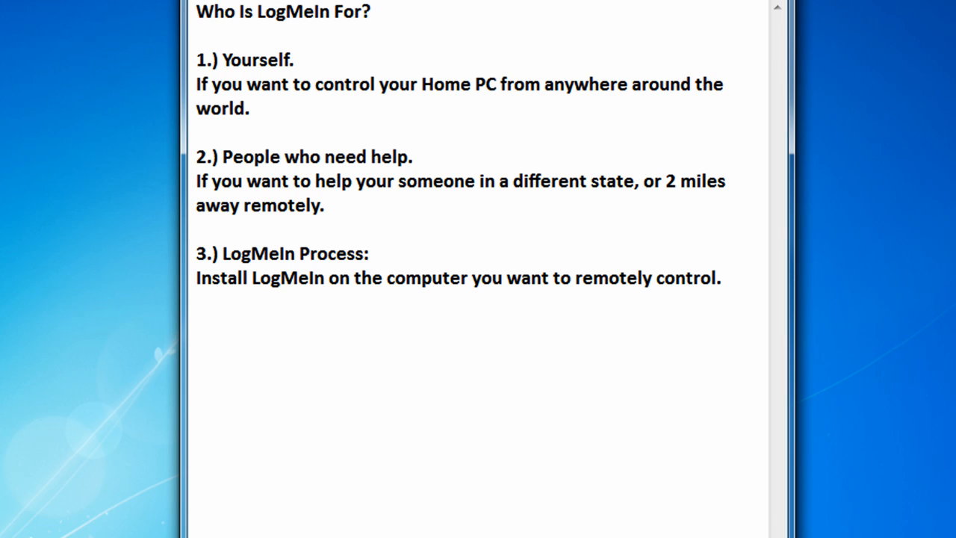
{"action": "left_click", "coordinate": [413, 157]}
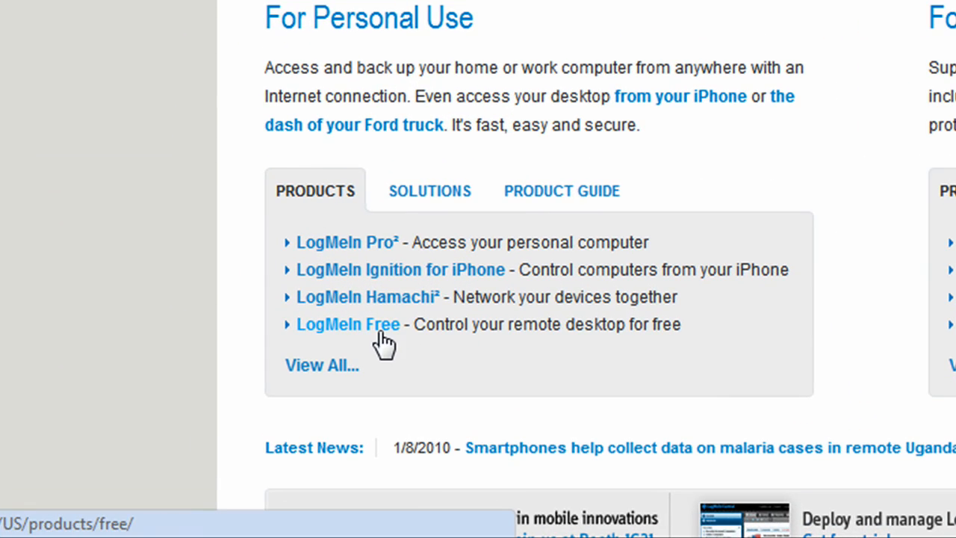
{"action": "left_click", "coordinate": [347, 324]}
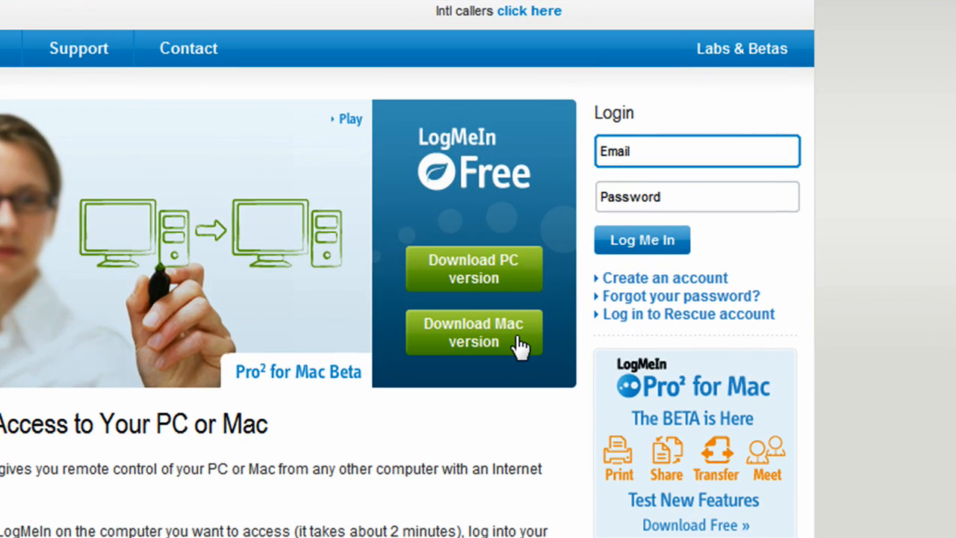
{"action": "mouse_move", "coordinate": [529, 290]}
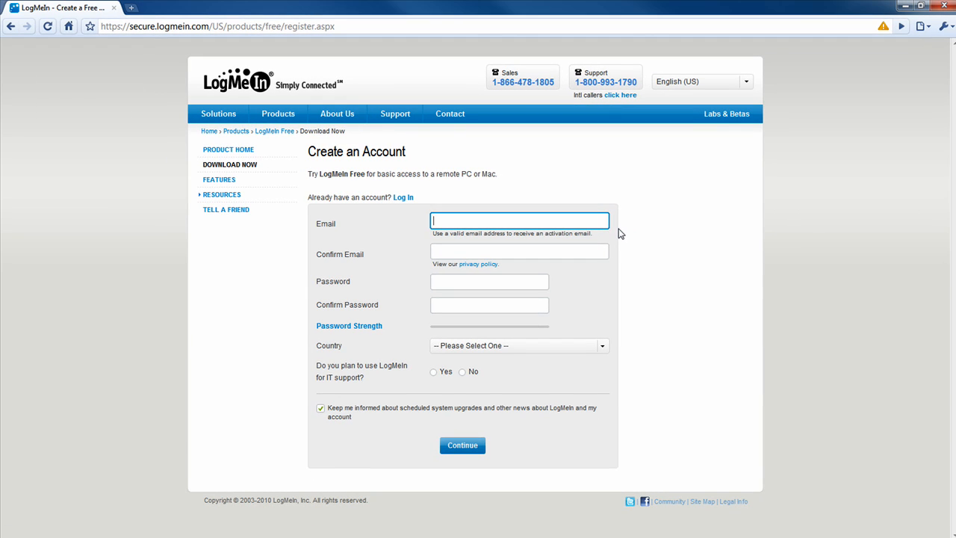
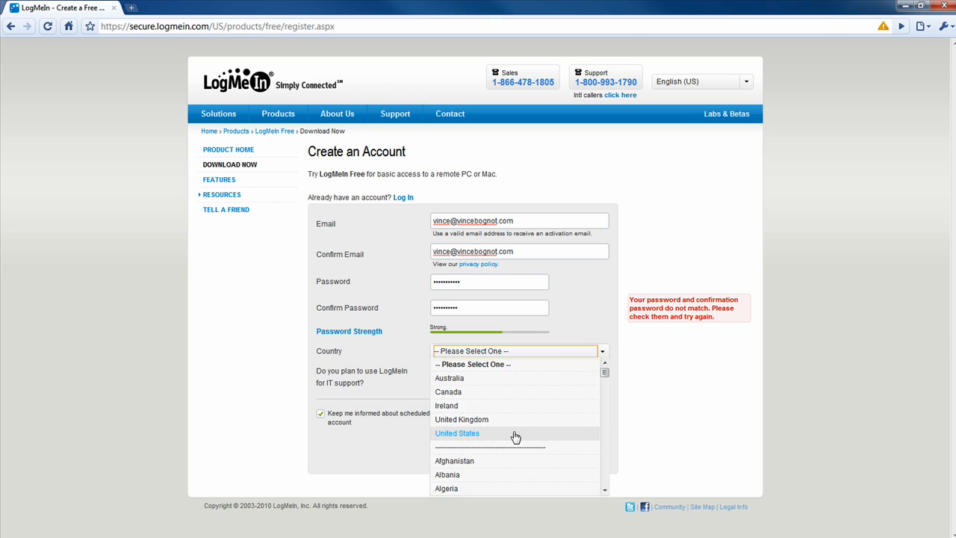
Enter email and password, choose United States, answer Yes to IT support, decline news emails, continue
{"action": "left_click", "coordinate": [456, 433]}
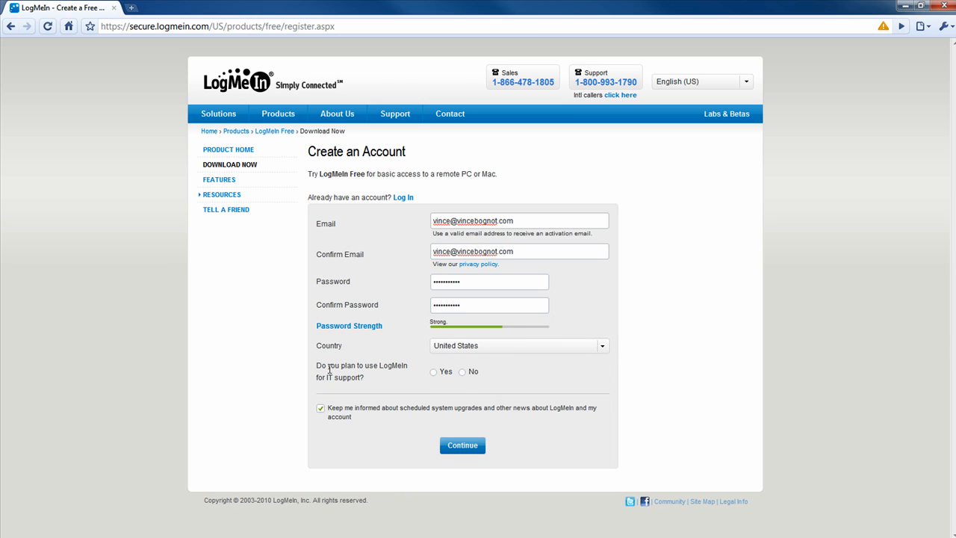
{"action": "mouse_move", "coordinate": [401, 383]}
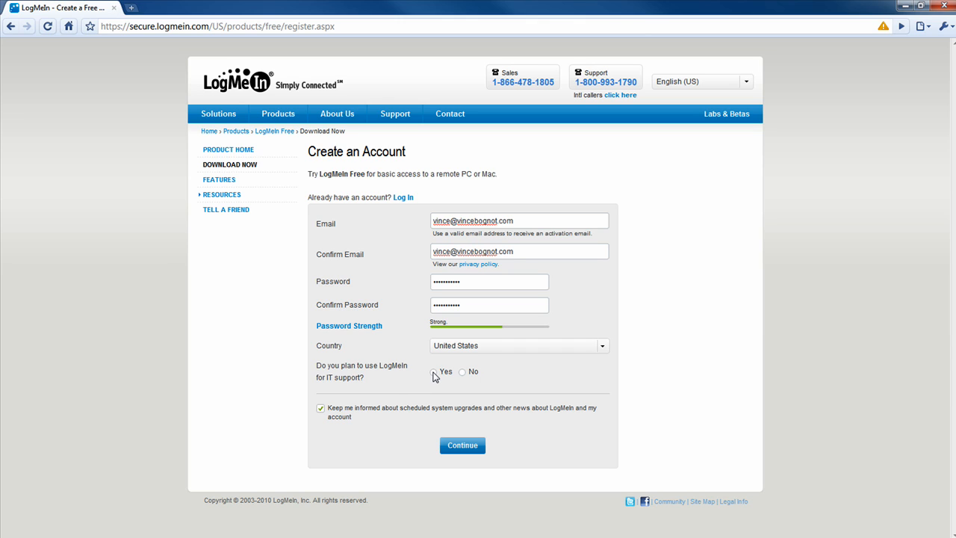
{"action": "left_click", "coordinate": [434, 372]}
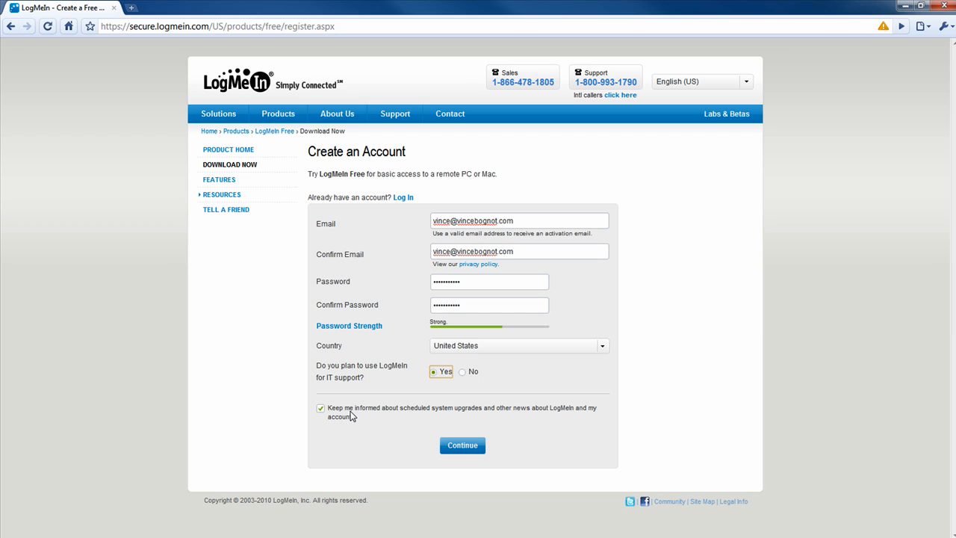
{"action": "mouse_move", "coordinate": [332, 424]}
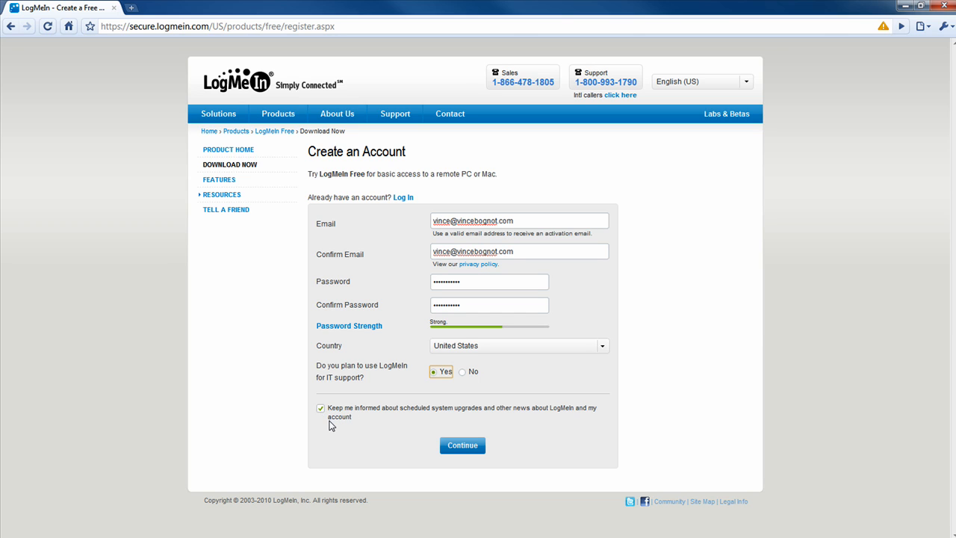
{"action": "left_click", "coordinate": [461, 445]}
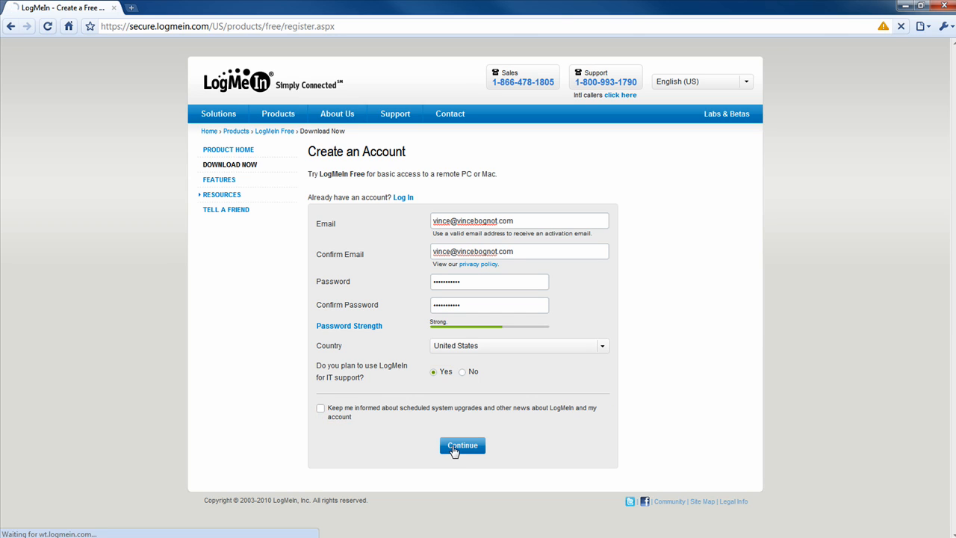
{"action": "left_click", "coordinate": [462, 445]}
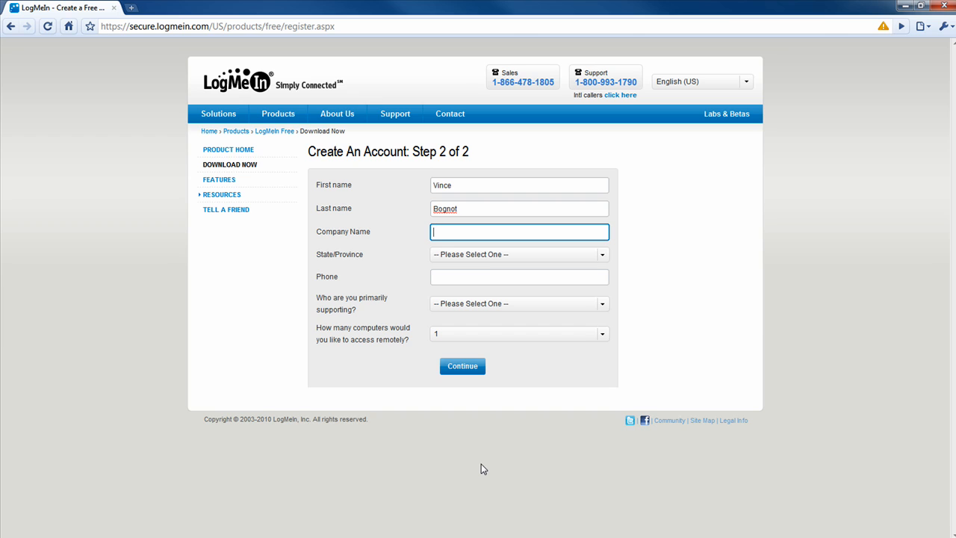
Enter name and company details and select 'Friends and family members' as who is supported
{"action": "type", "text": "Vine"}
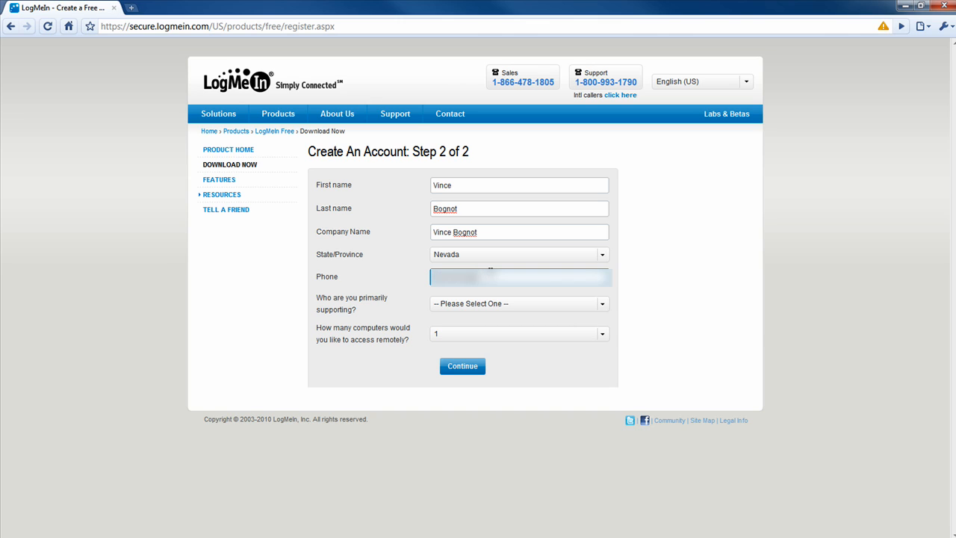
{"action": "left_click", "coordinate": [518, 304]}
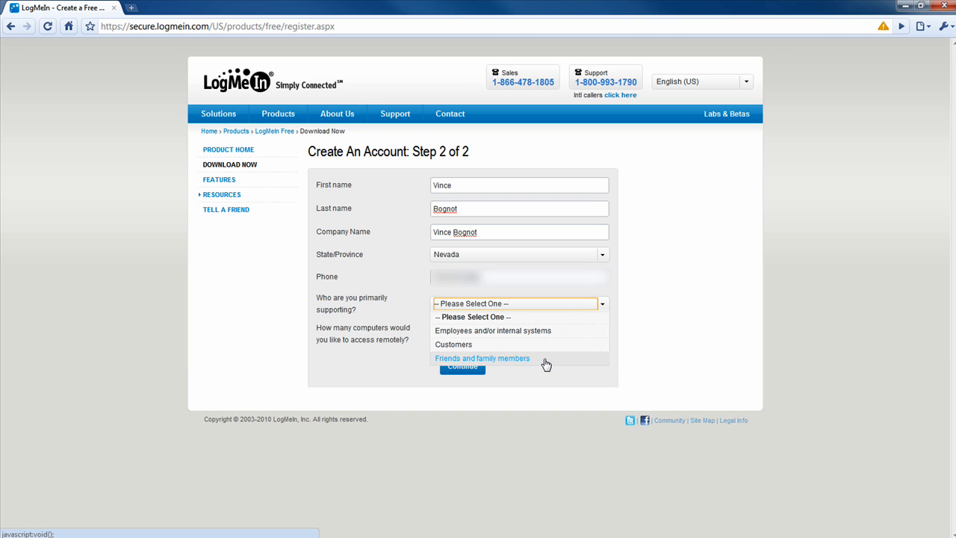
{"action": "left_click", "coordinate": [482, 357]}
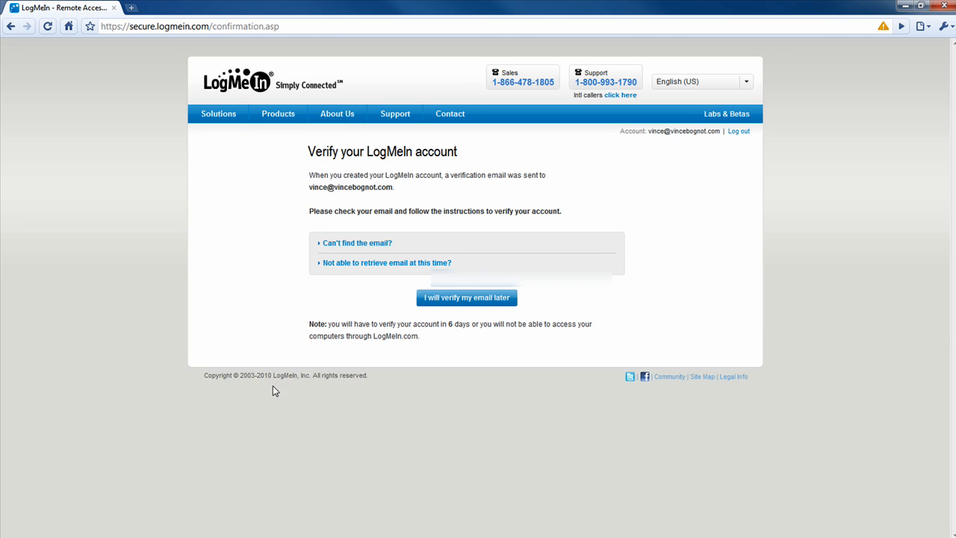
{"action": "mouse_move", "coordinate": [272, 476]}
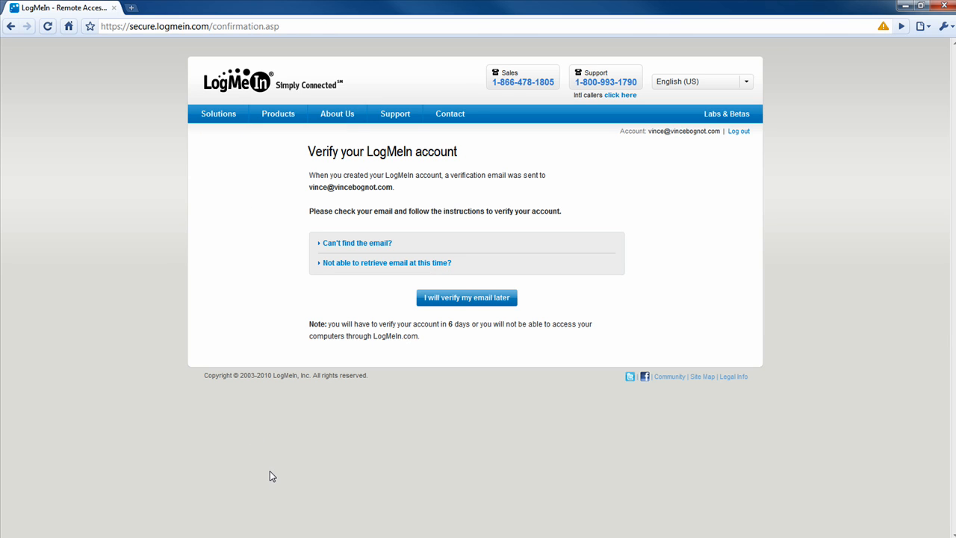
{"action": "mouse_move", "coordinate": [148, 57]}
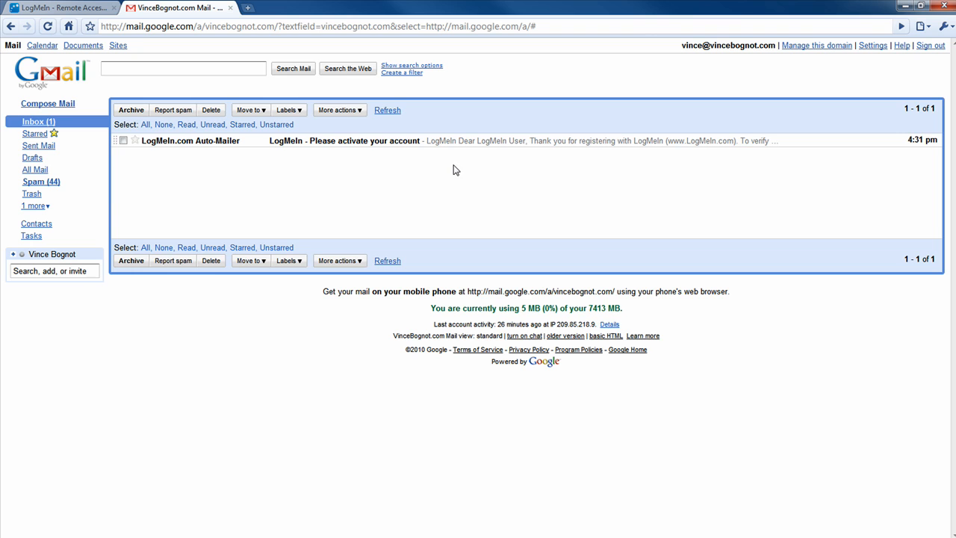
Open the 'LogMeIn - Please activate your account' email and follow its verification link
{"action": "left_click", "coordinate": [344, 141]}
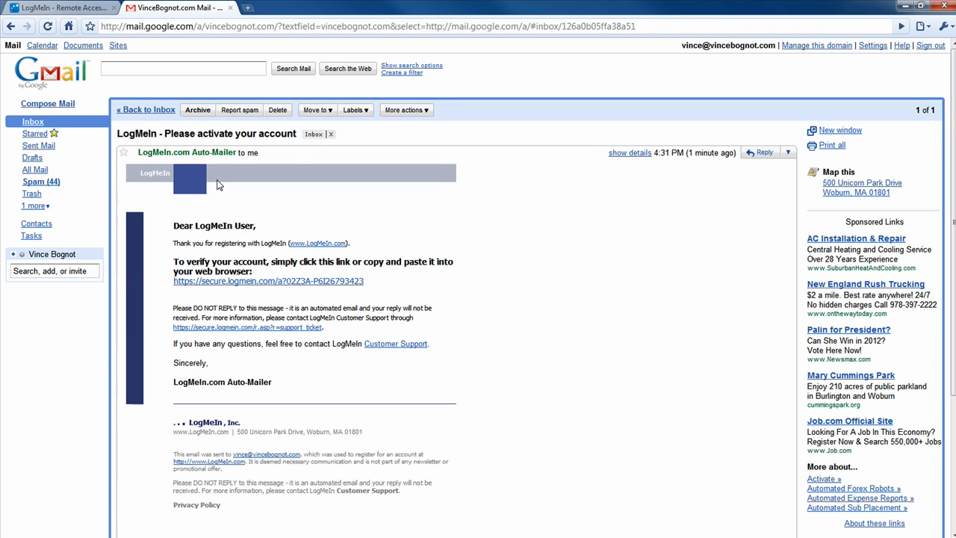
{"action": "mouse_move", "coordinate": [426, 317]}
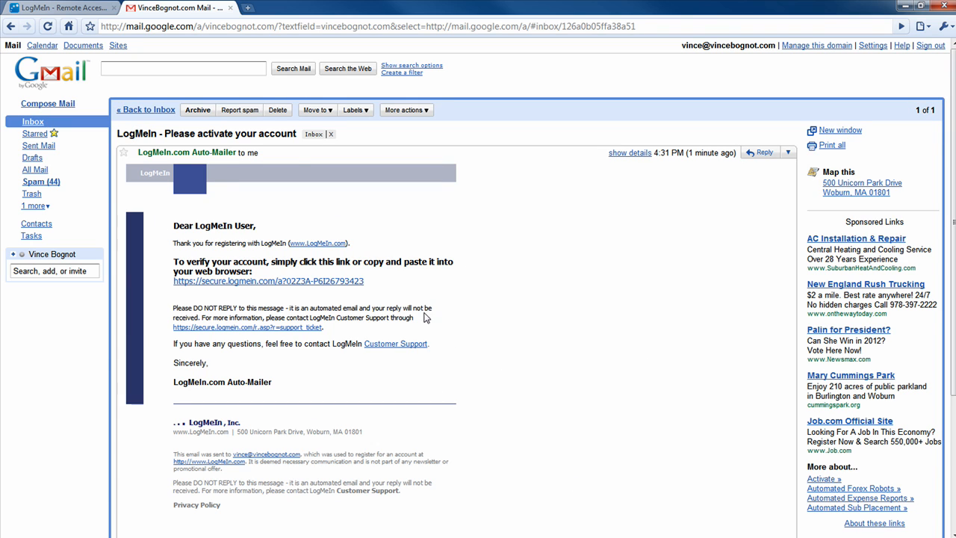
{"action": "mouse_move", "coordinate": [339, 259]}
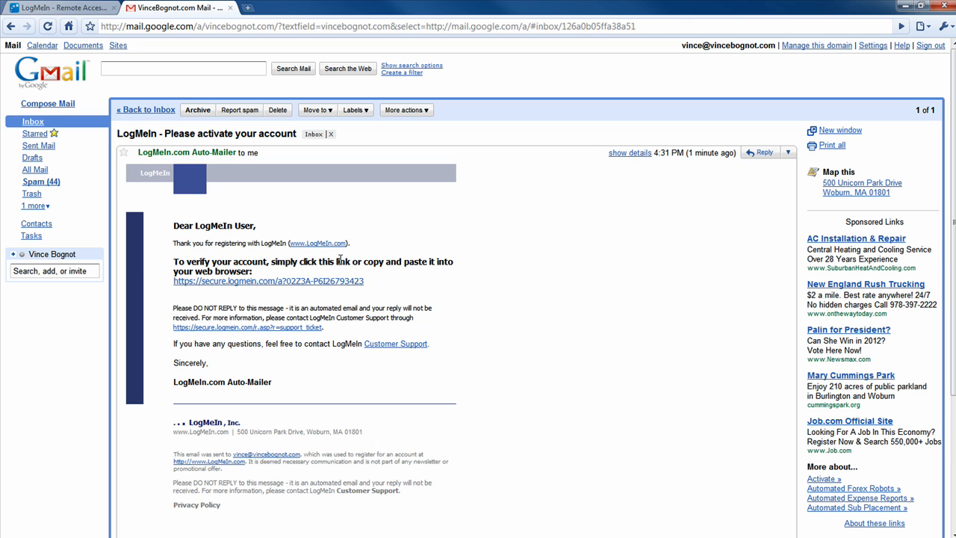
{"action": "mouse_move", "coordinate": [405, 273]}
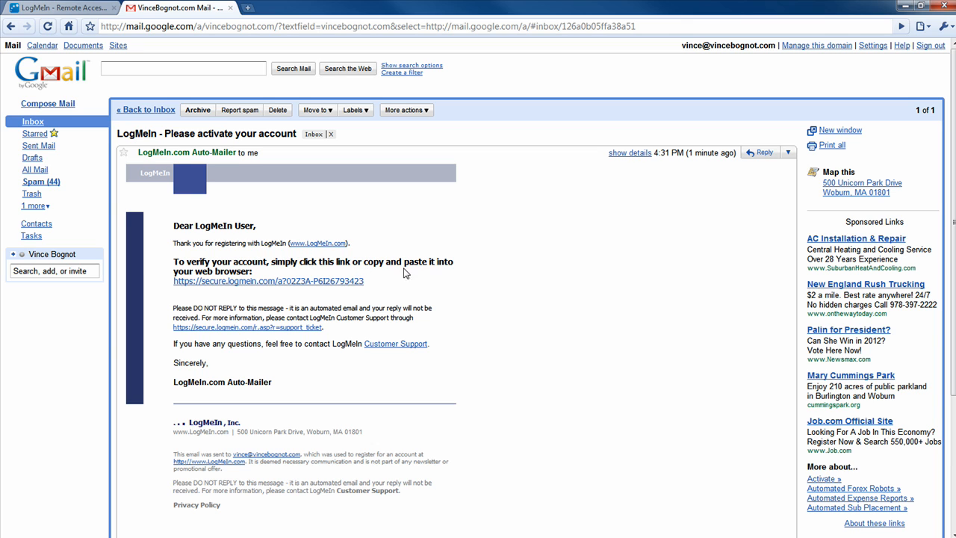
{"action": "left_click", "coordinate": [268, 281]}
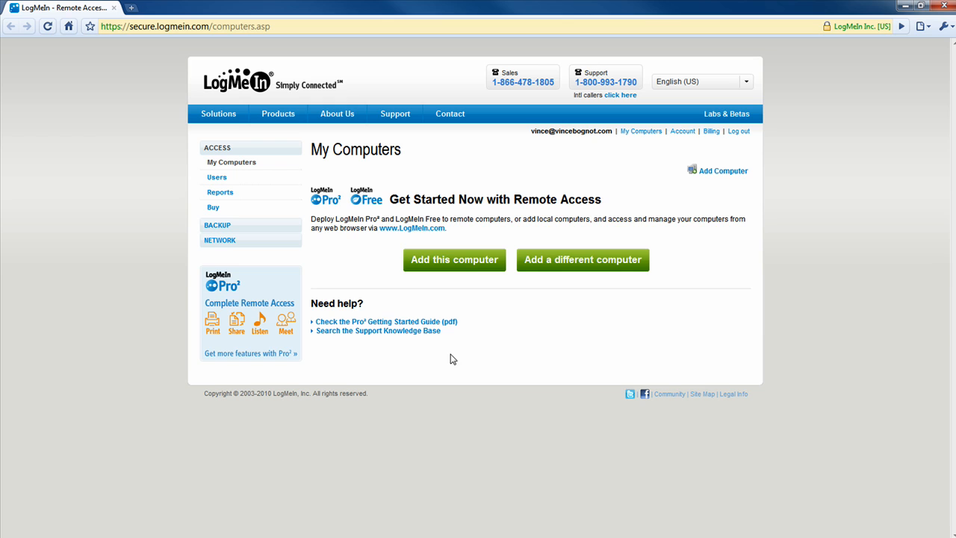
Return to the LogMeIn home page and sign in with the vince@ account email
{"action": "left_click", "coordinate": [738, 131]}
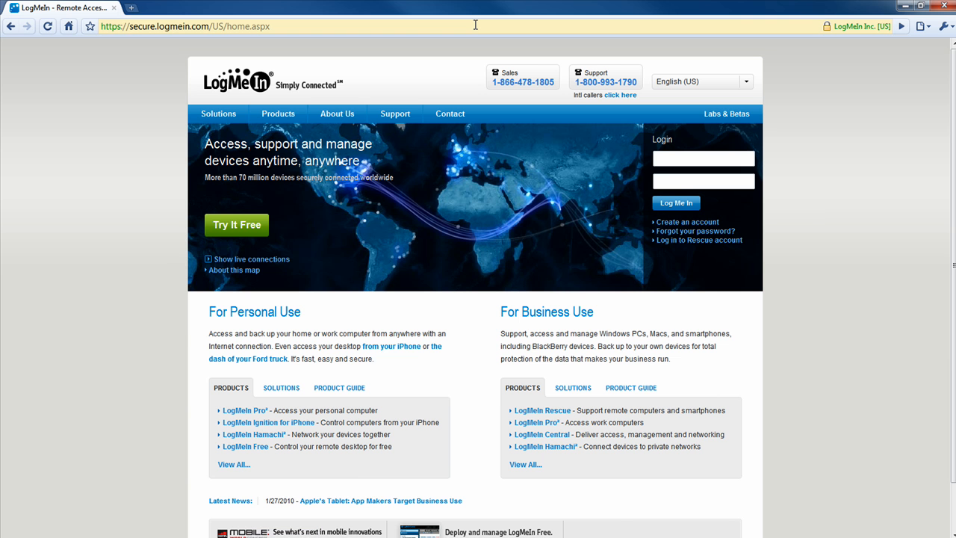
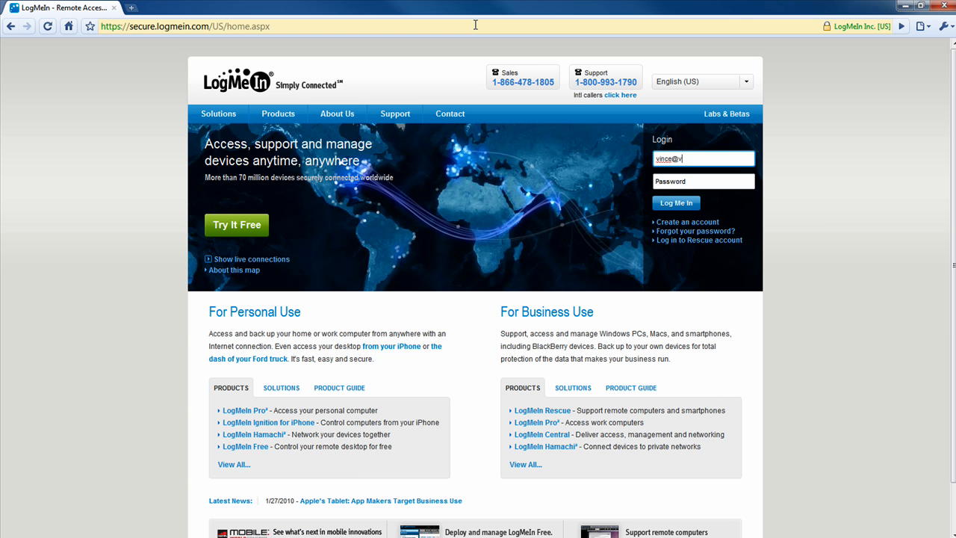
{"action": "left_click", "coordinate": [675, 202]}
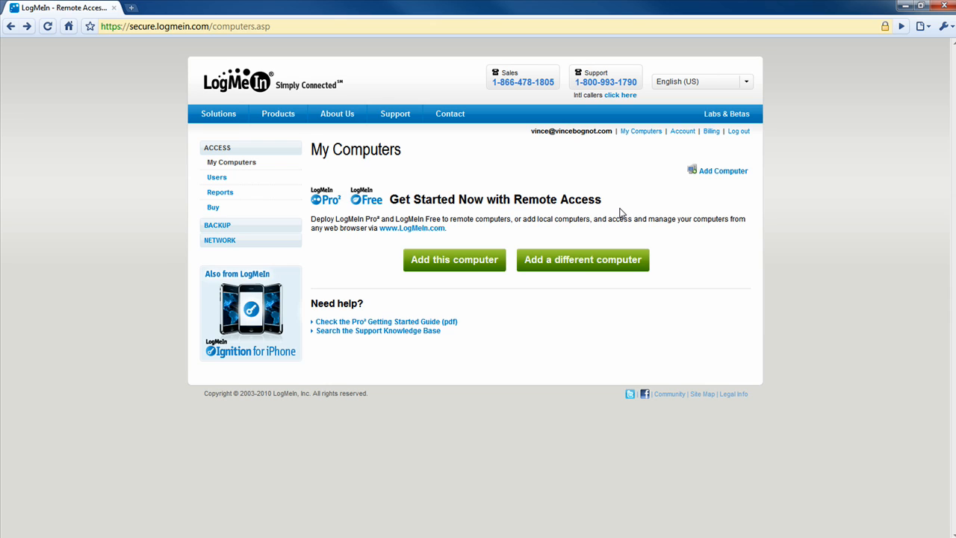
{"action": "mouse_move", "coordinate": [581, 185]}
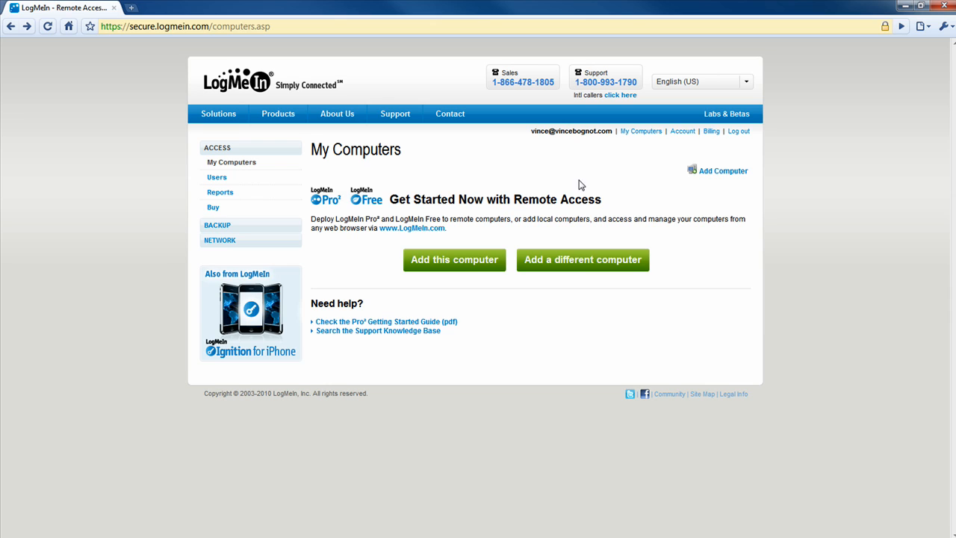
{"action": "mouse_move", "coordinate": [308, 167]}
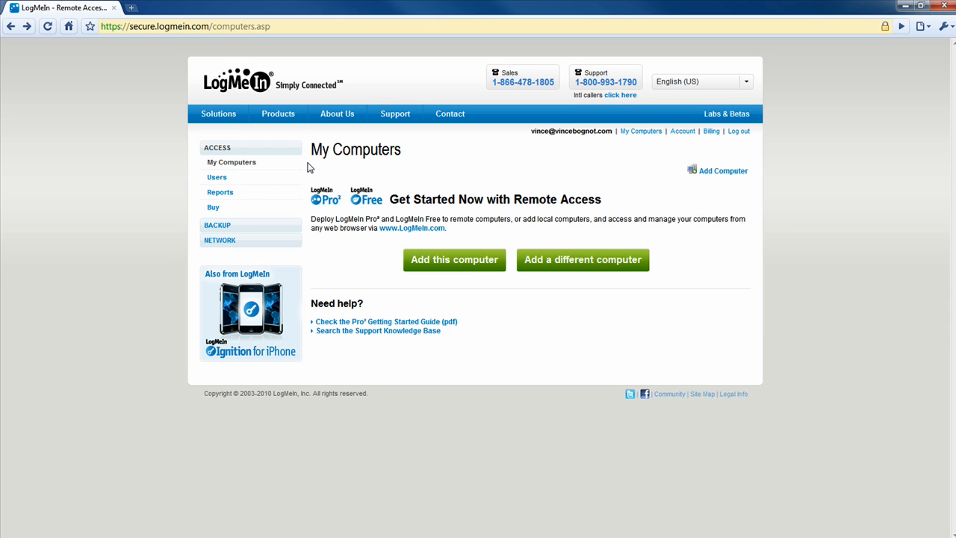
{"action": "mouse_move", "coordinate": [564, 193]}
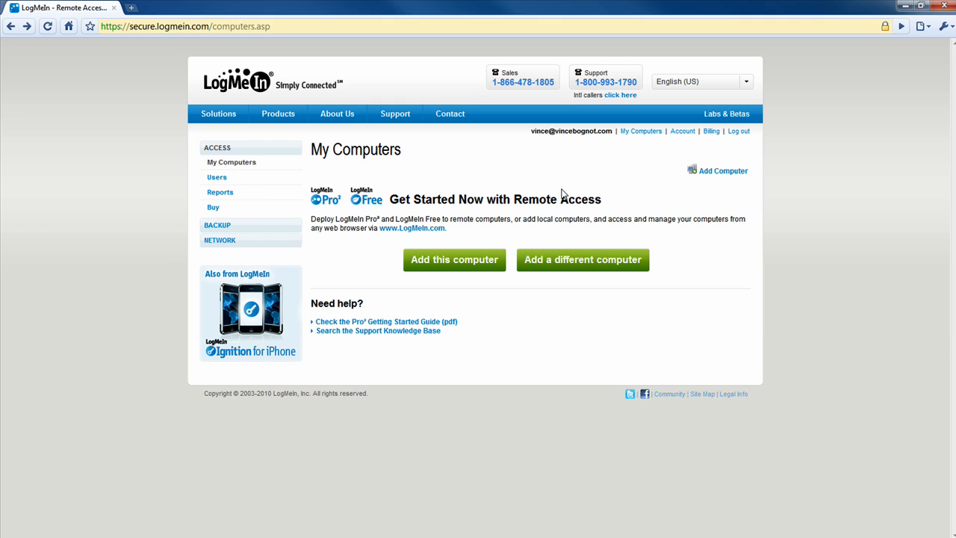
{"action": "mouse_move", "coordinate": [519, 217]}
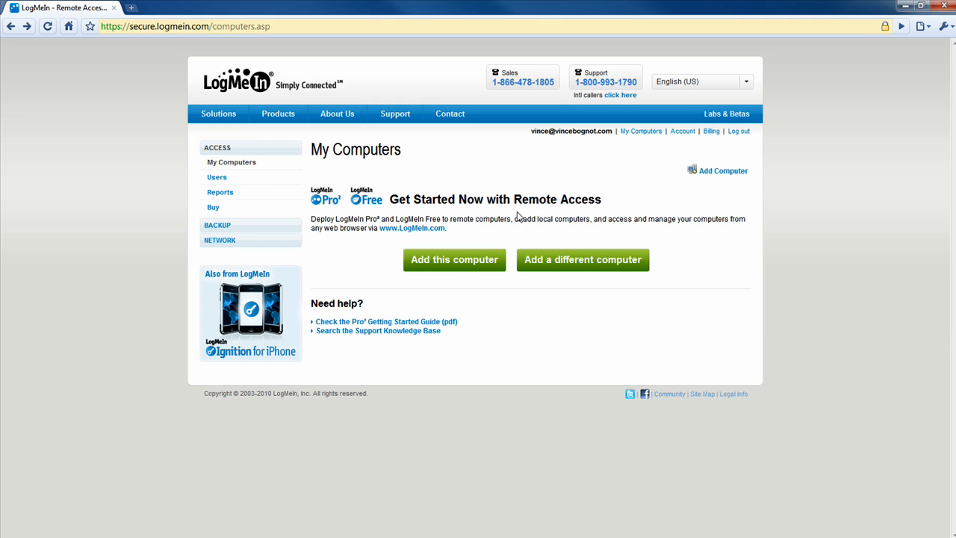
Add this computer by downloading, saving and running the LogMeIn.msi installer
{"action": "left_click", "coordinate": [454, 259]}
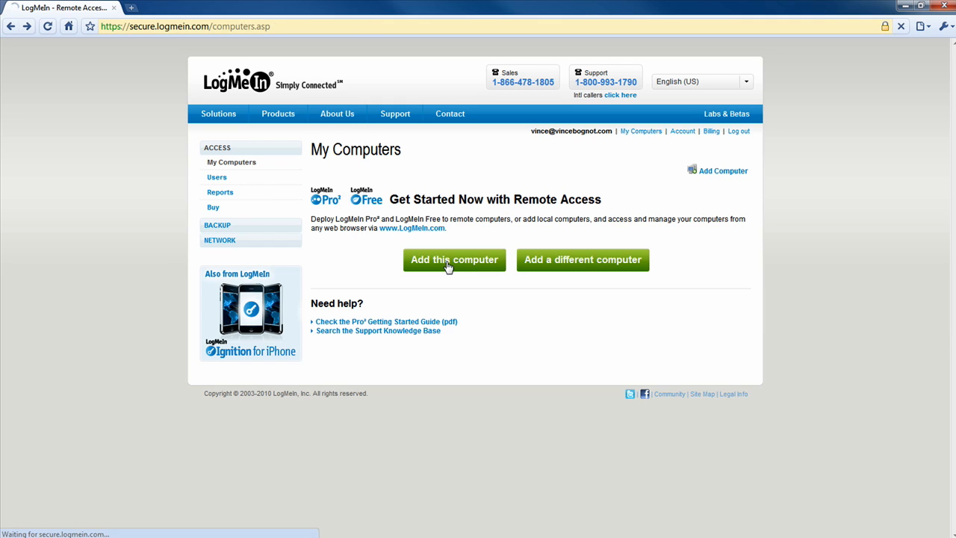
{"action": "left_click", "coordinate": [454, 260]}
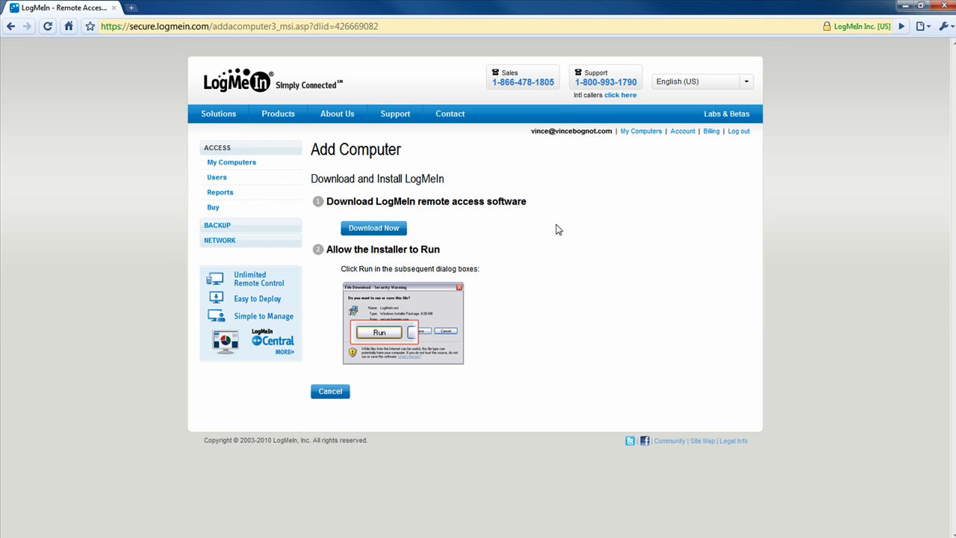
{"action": "mouse_move", "coordinate": [379, 235]}
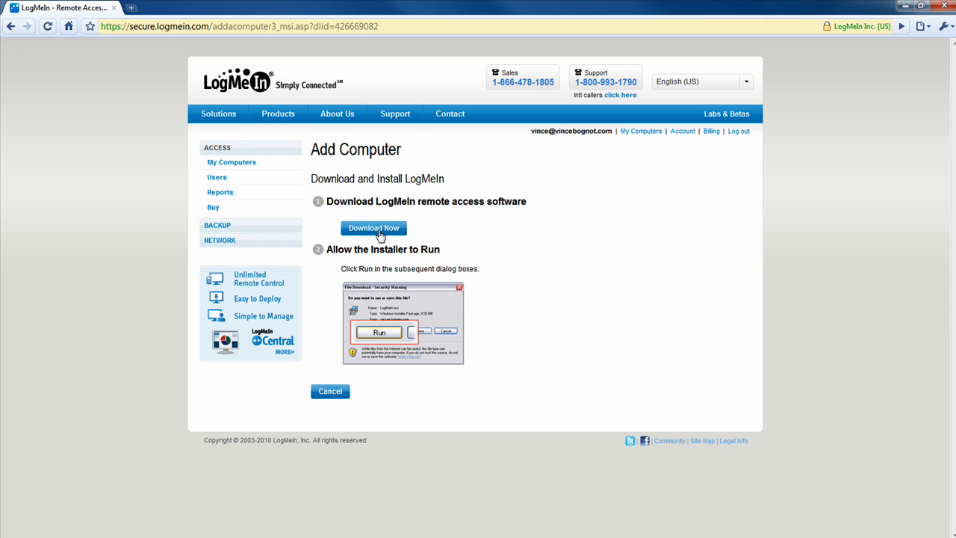
{"action": "left_click", "coordinate": [373, 228]}
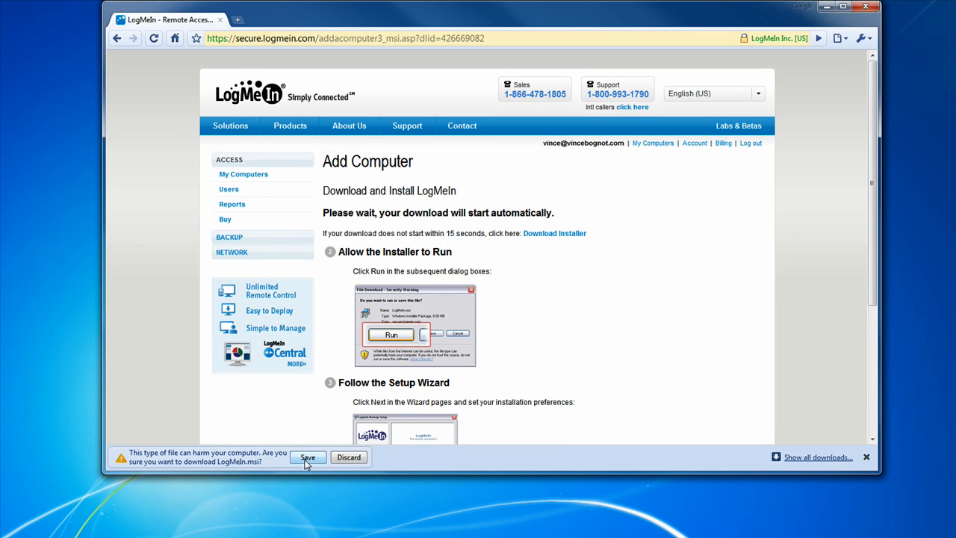
{"action": "left_click", "coordinate": [307, 457]}
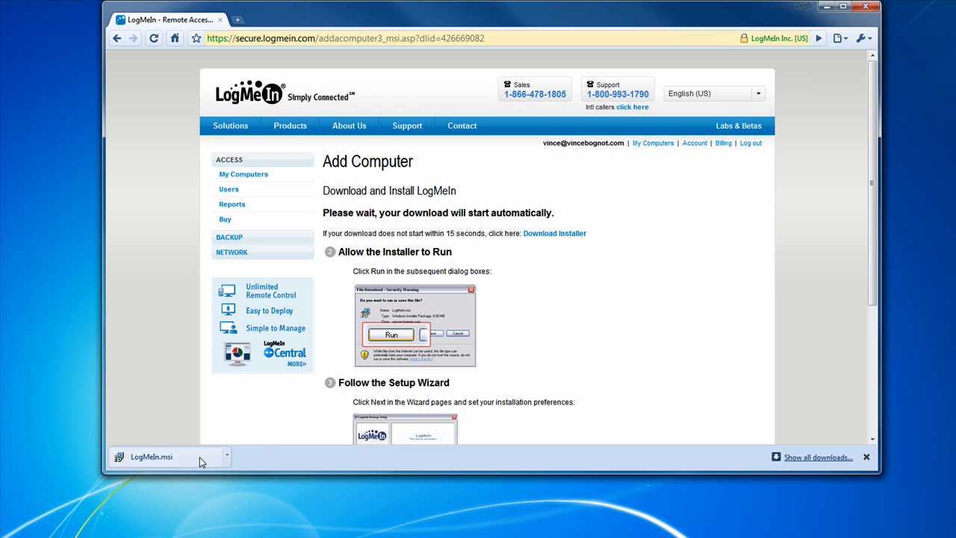
{"action": "left_click", "coordinate": [151, 457]}
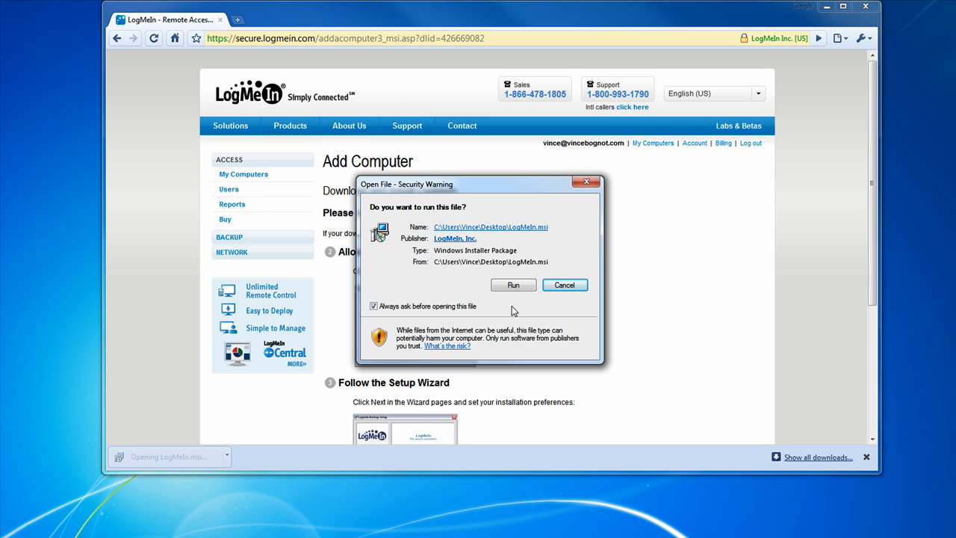
{"action": "left_click", "coordinate": [513, 285]}
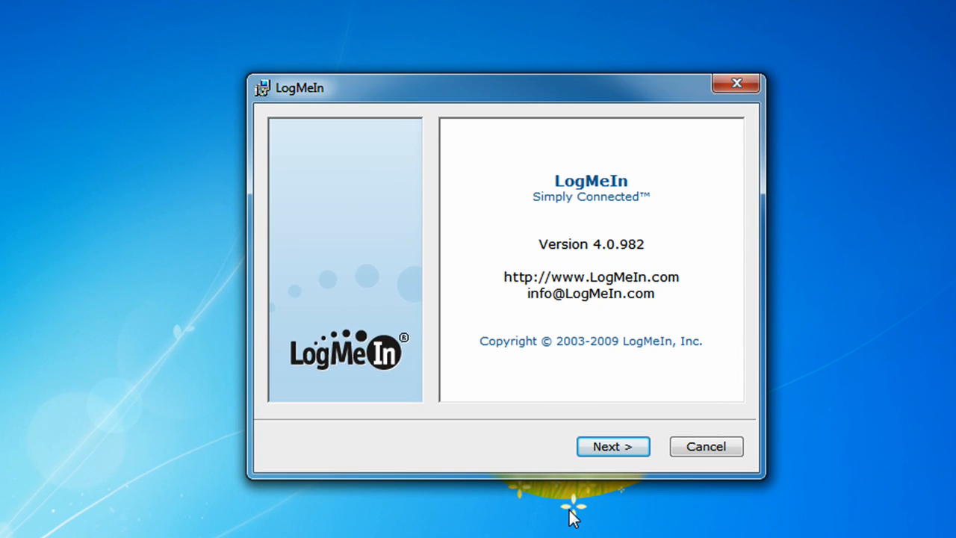
{"action": "mouse_move", "coordinate": [612, 446]}
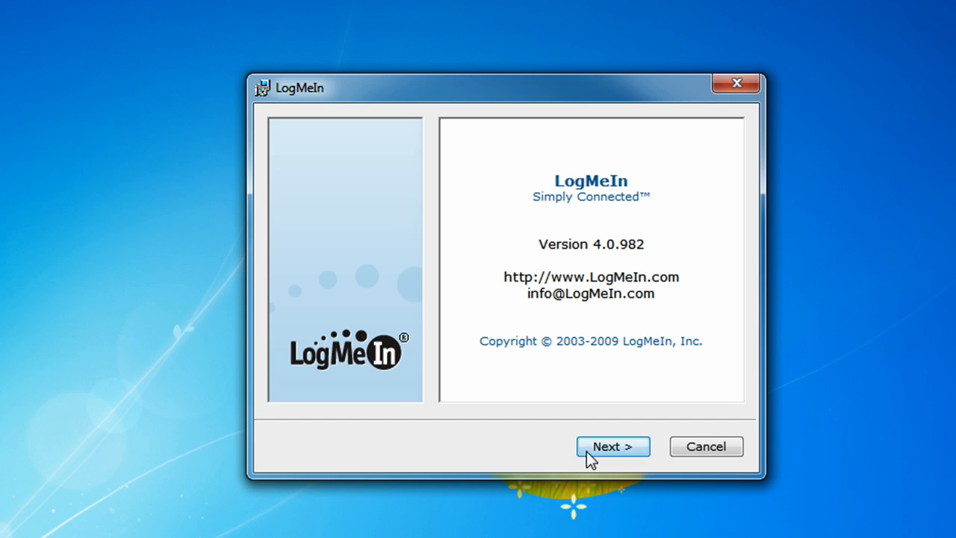
Get past the installer welcome screen and accept the license agreement
{"action": "left_click", "coordinate": [613, 446]}
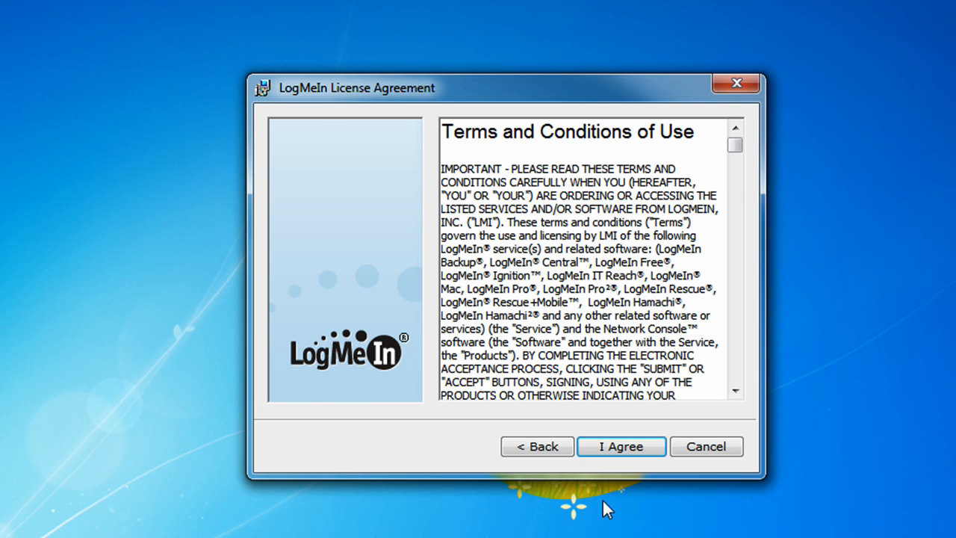
{"action": "left_click", "coordinate": [621, 446]}
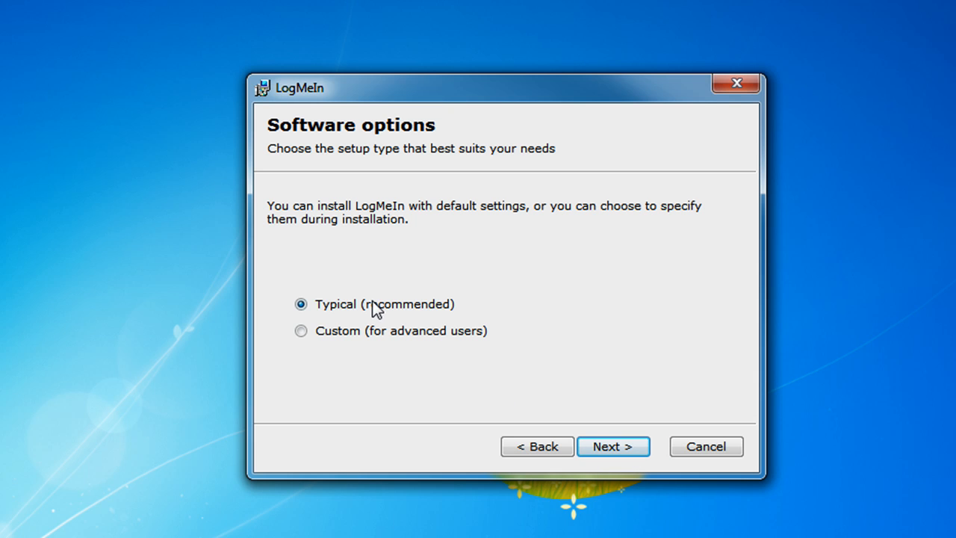
{"action": "mouse_move", "coordinate": [626, 482]}
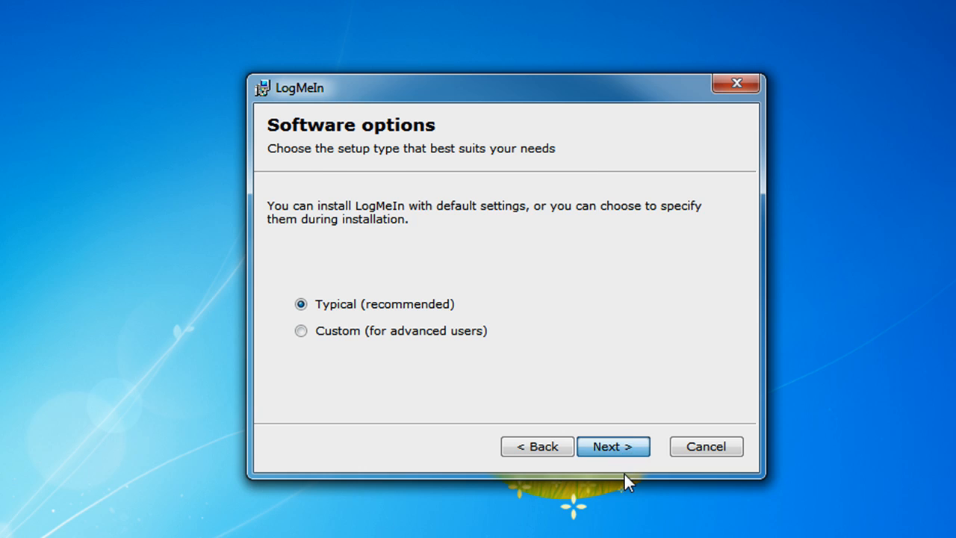
Keep Typical setup and describe the computer as "Vince's Home Desktop"
{"action": "left_click", "coordinate": [613, 446]}
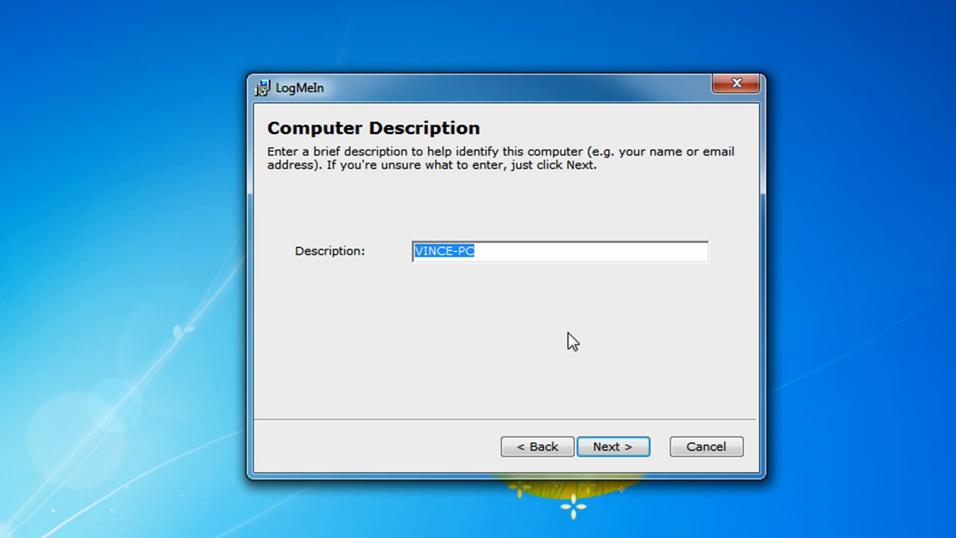
{"action": "type", "text": "Vince"}
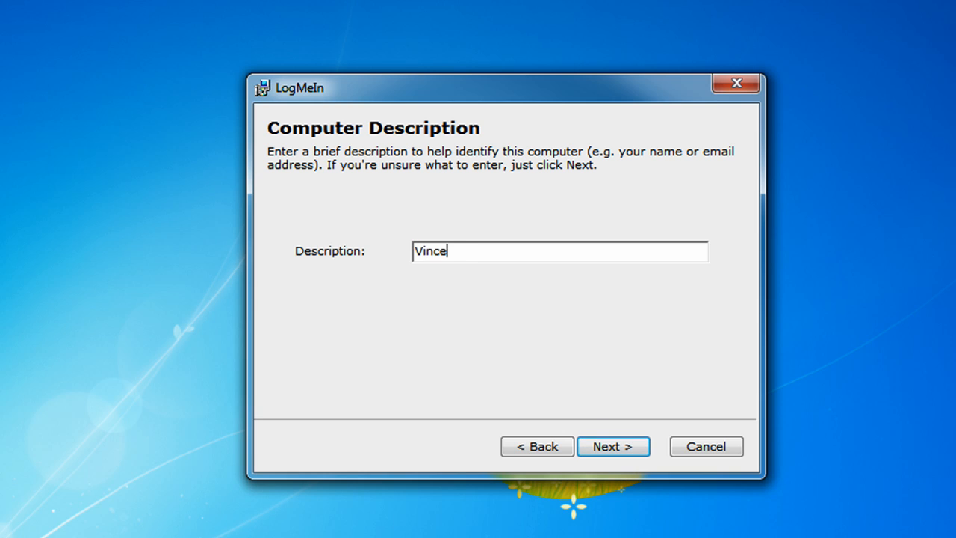
{"action": "type", "text": "'s Hom"}
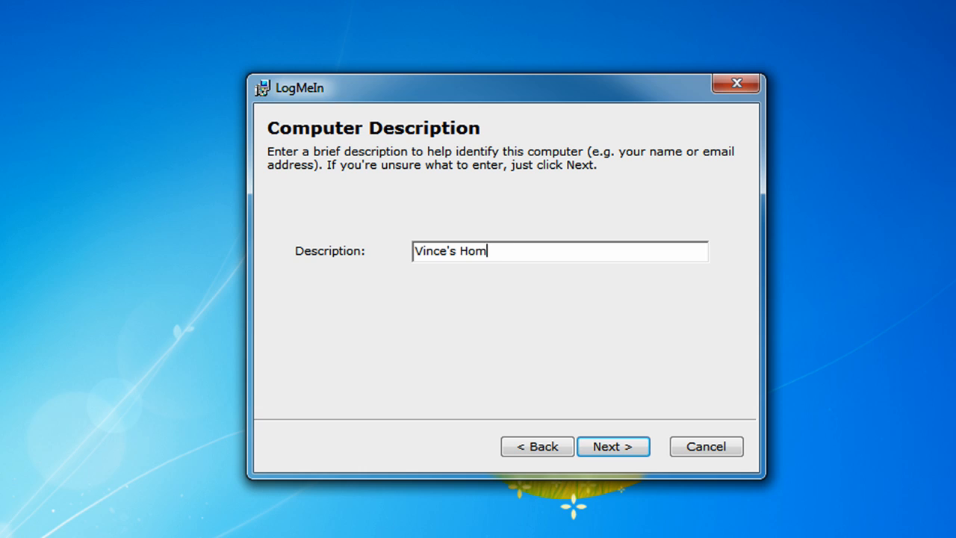
{"action": "type", "text": "e Desktop"}
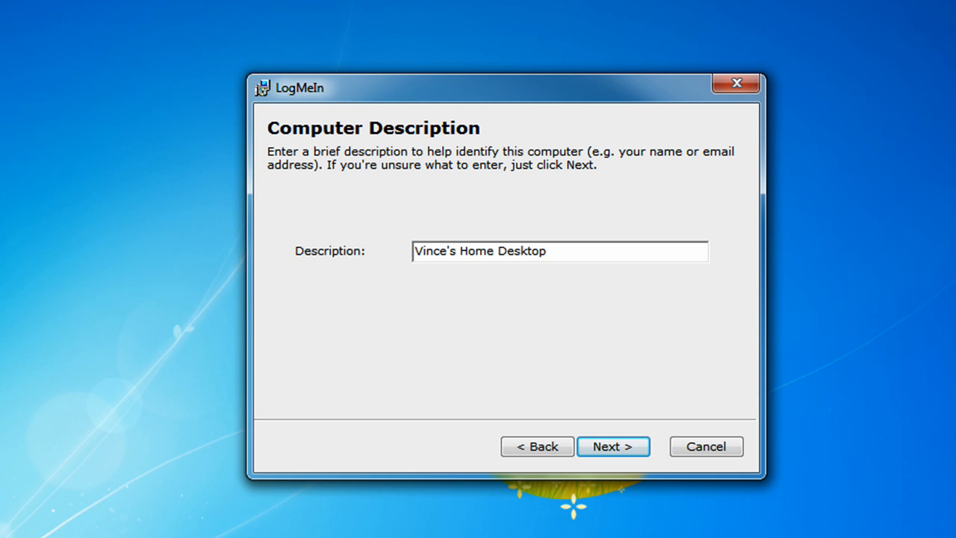
{"action": "left_click", "coordinate": [612, 446]}
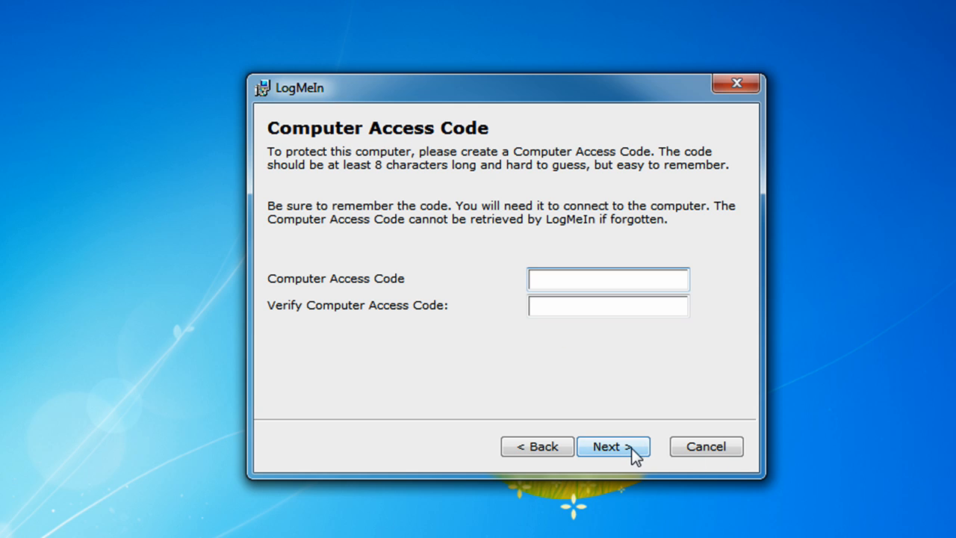
{"action": "mouse_move", "coordinate": [587, 360]}
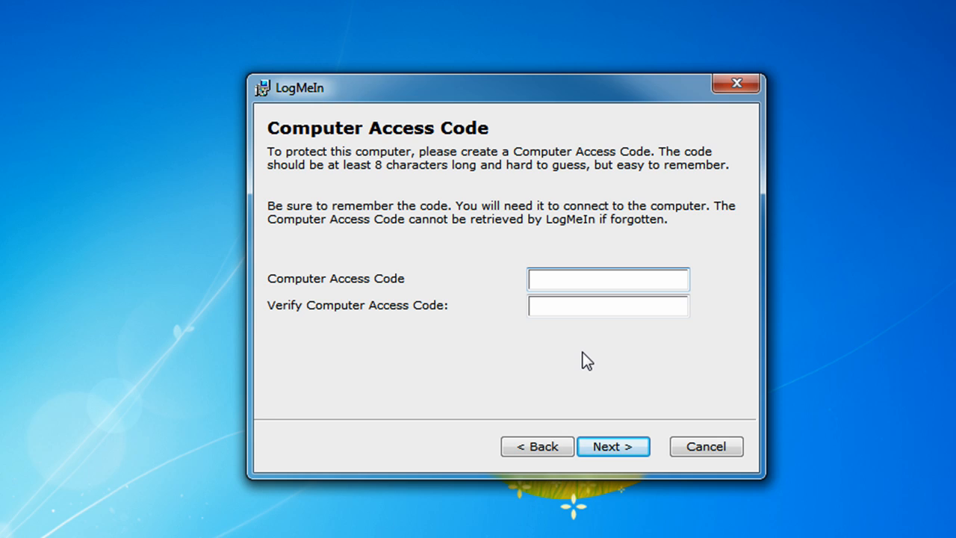
Enter and verify the Computer Access Code, then continue setup
{"action": "left_click", "coordinate": [608, 278]}
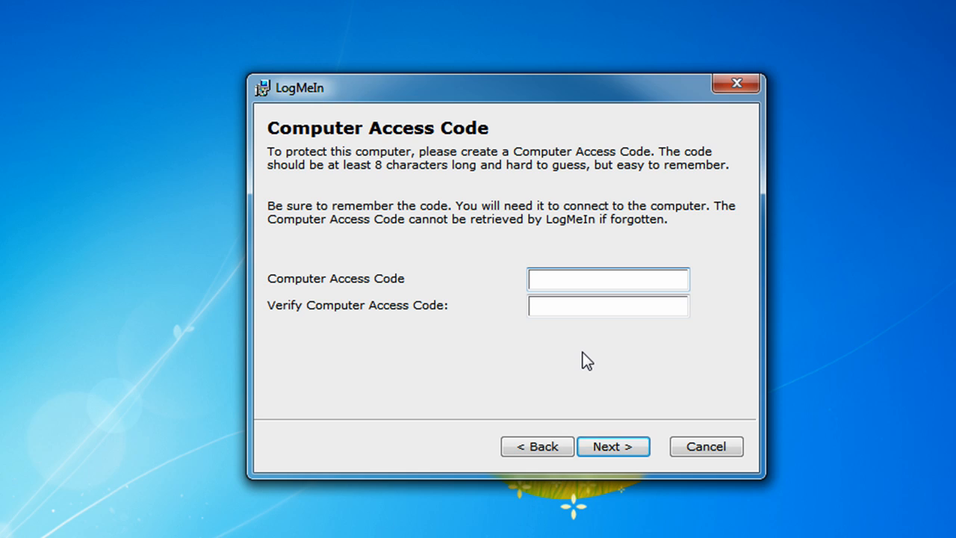
{"action": "left_click", "coordinate": [608, 279]}
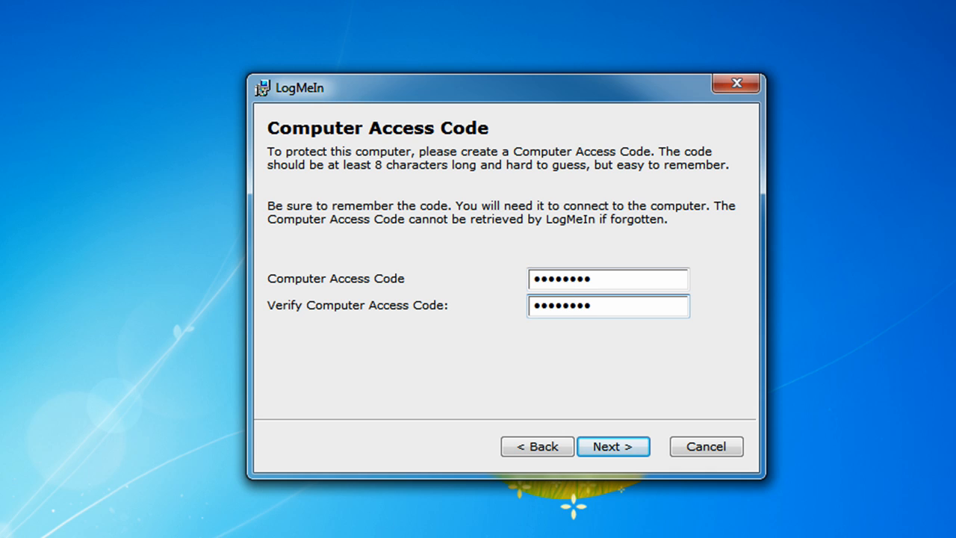
{"action": "left_click", "coordinate": [613, 445]}
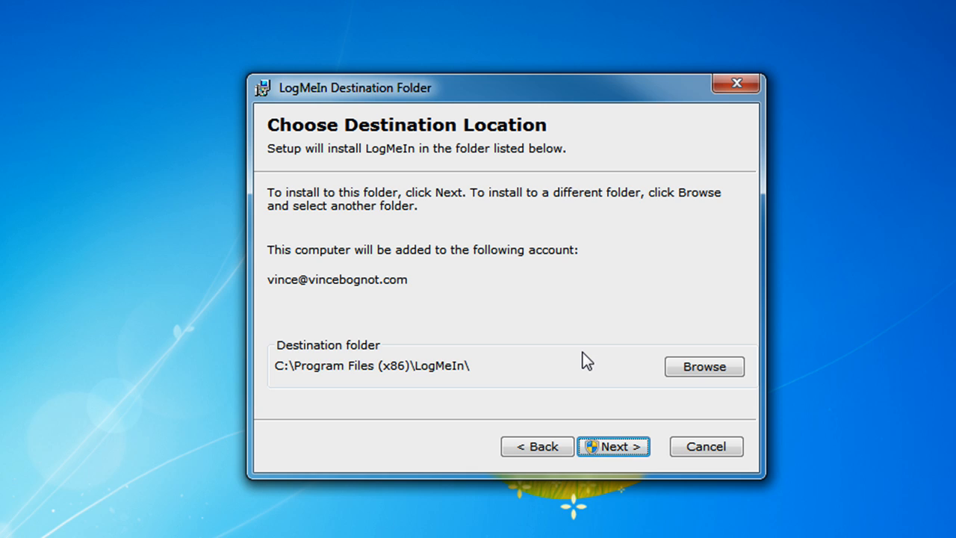
{"action": "mouse_move", "coordinate": [584, 434]}
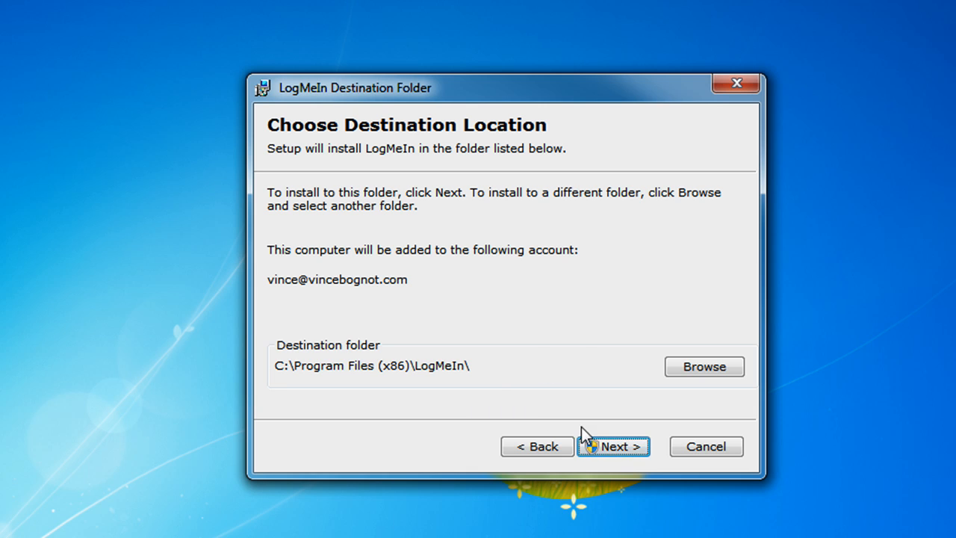
Accept the default destination folder and grant User Account Control permission to install
{"action": "left_click", "coordinate": [612, 446]}
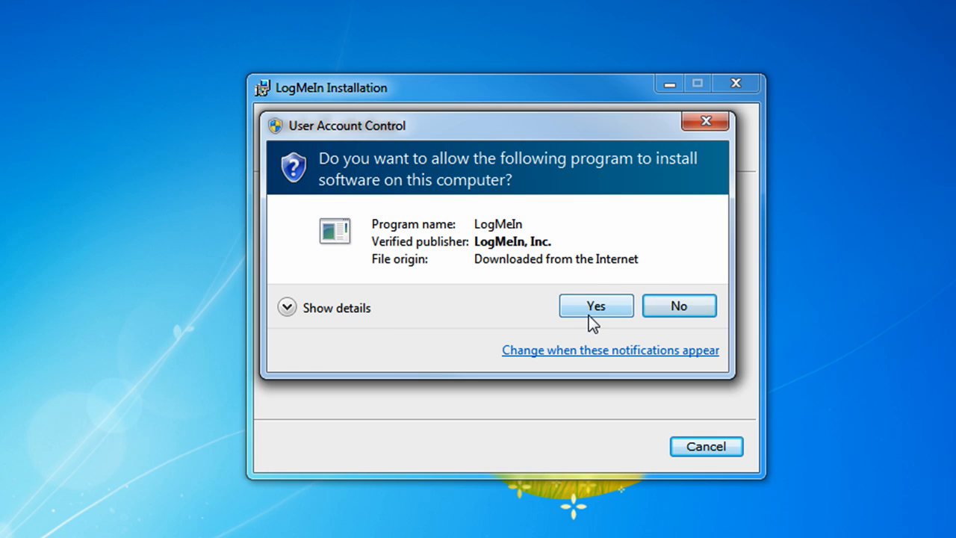
{"action": "left_click", "coordinate": [596, 305]}
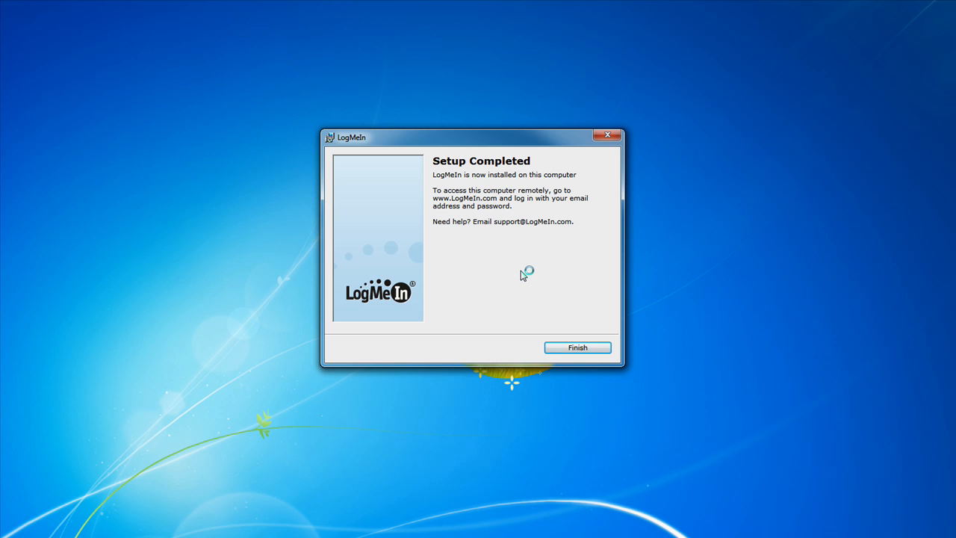
{"action": "mouse_move", "coordinate": [577, 347]}
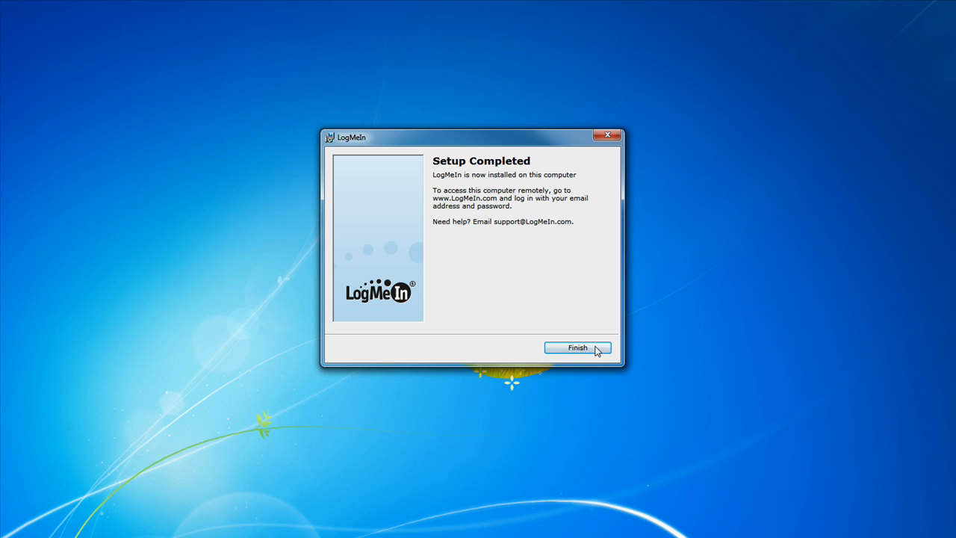
From the LogMeIn host's About page, sign in and choose the LogMeIn Free subscription
{"action": "left_click", "coordinate": [578, 347]}
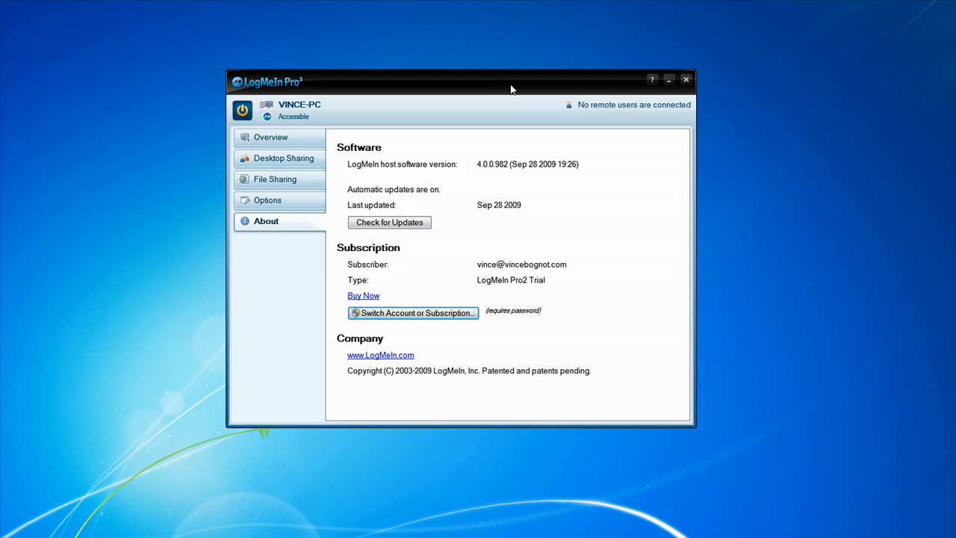
{"action": "mouse_move", "coordinate": [532, 281]}
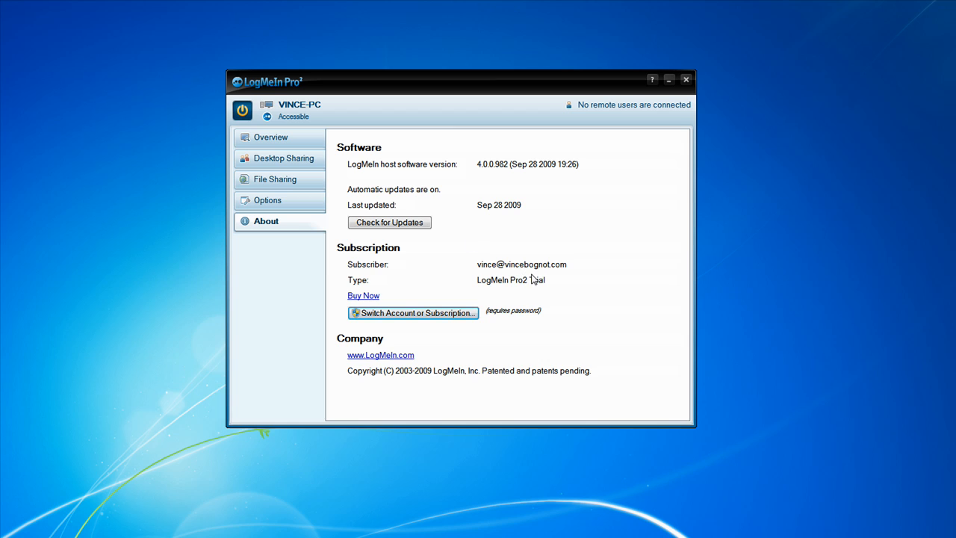
{"action": "mouse_move", "coordinate": [521, 287]}
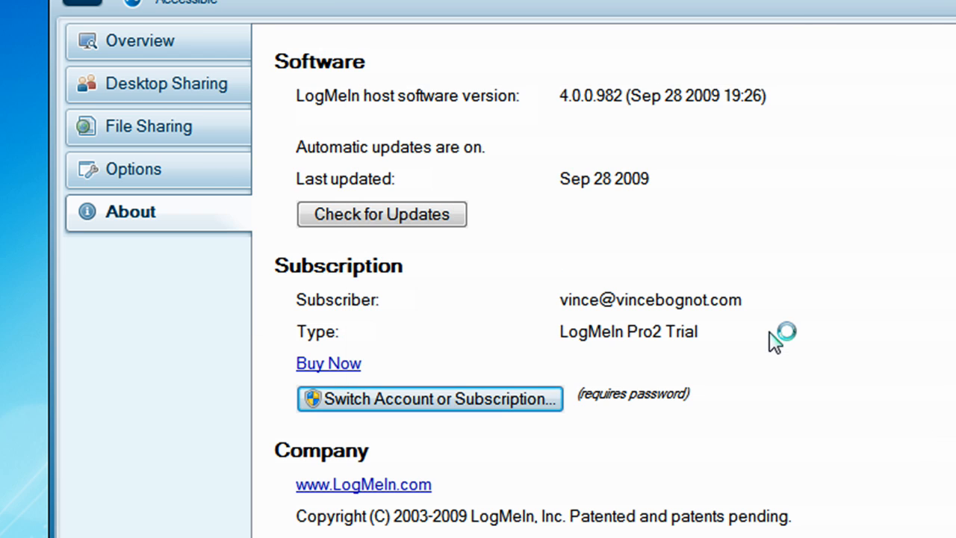
{"action": "left_click", "coordinate": [430, 398]}
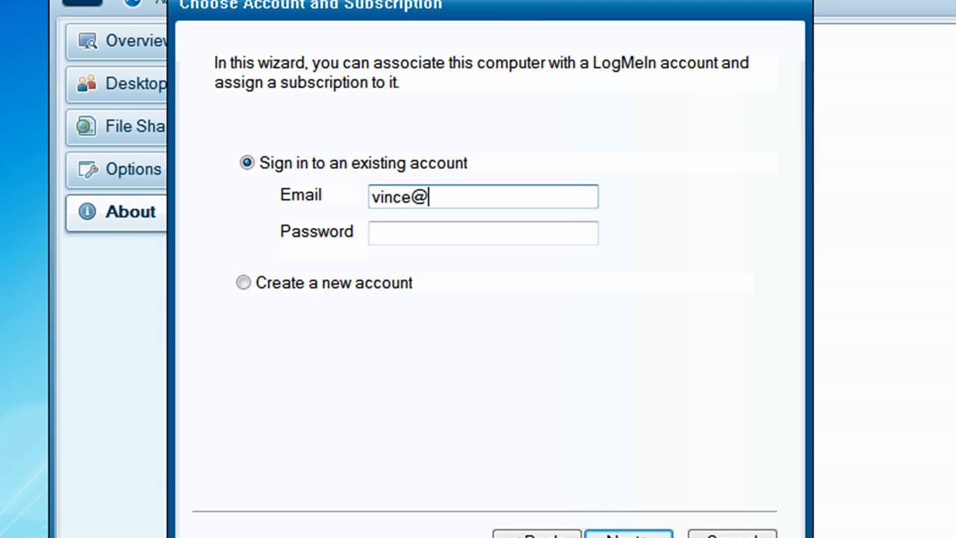
{"action": "left_click", "coordinate": [629, 534]}
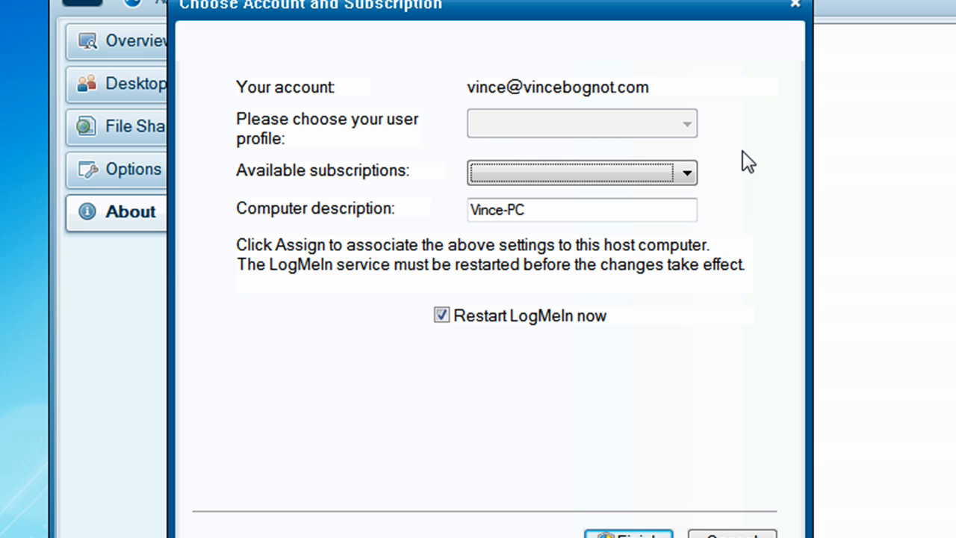
{"action": "mouse_move", "coordinate": [269, 182]}
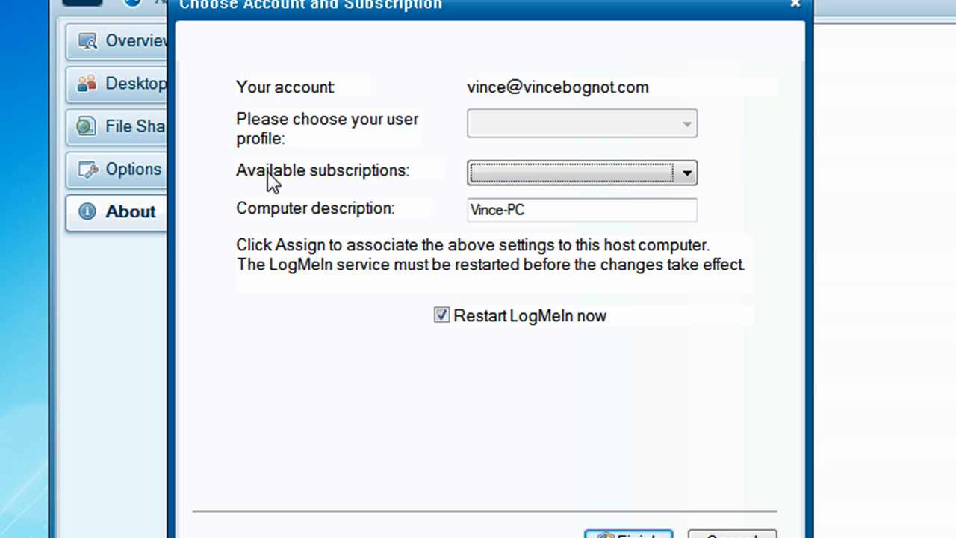
{"action": "mouse_move", "coordinate": [409, 199]}
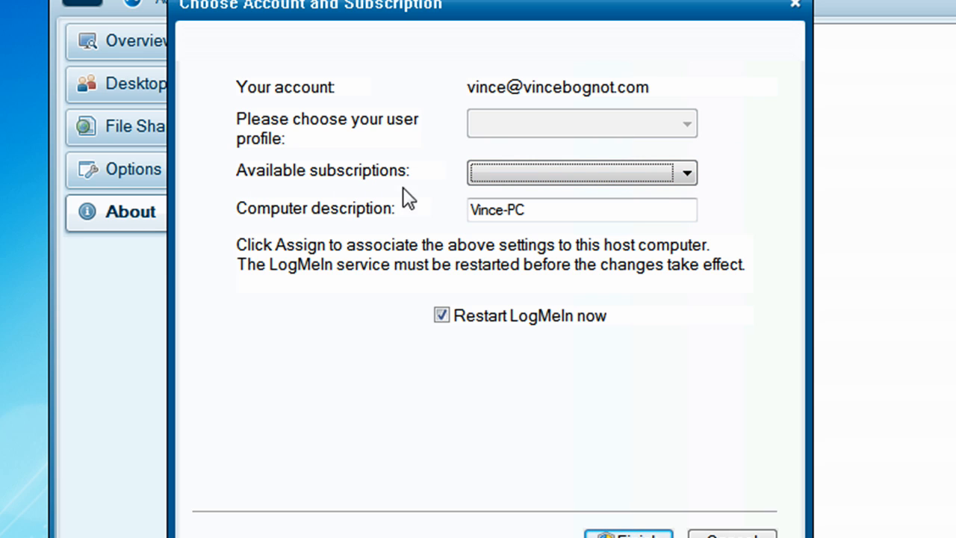
{"action": "left_click", "coordinate": [685, 173]}
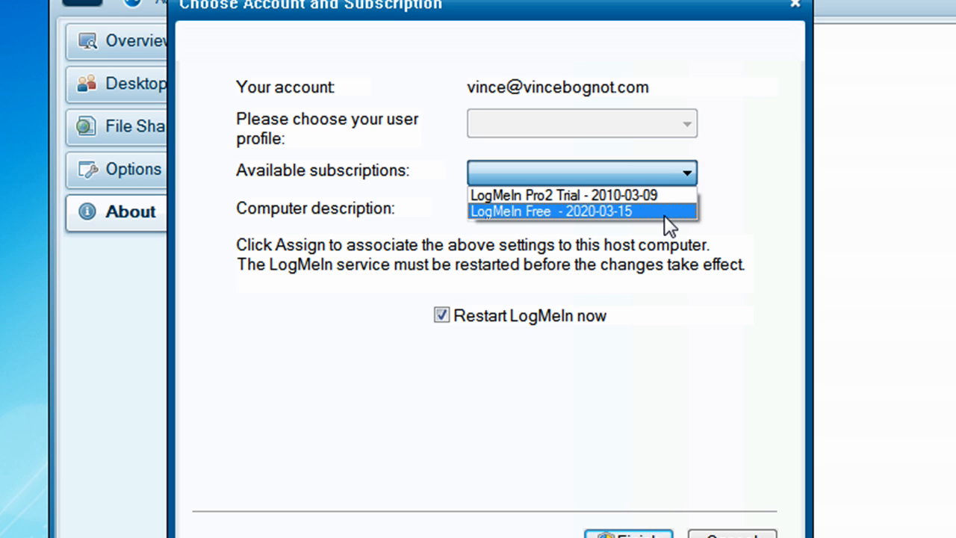
{"action": "left_click", "coordinate": [582, 211]}
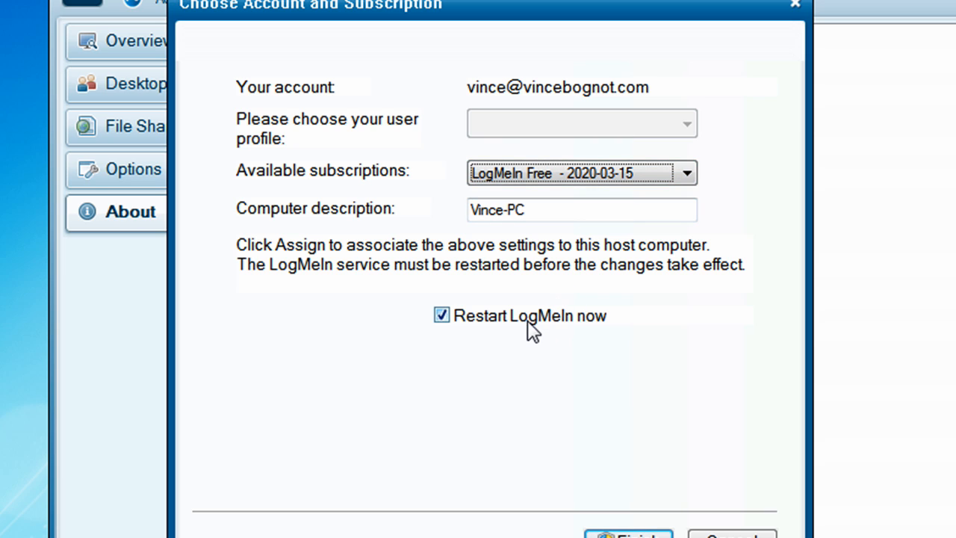
{"action": "mouse_move", "coordinate": [551, 310]}
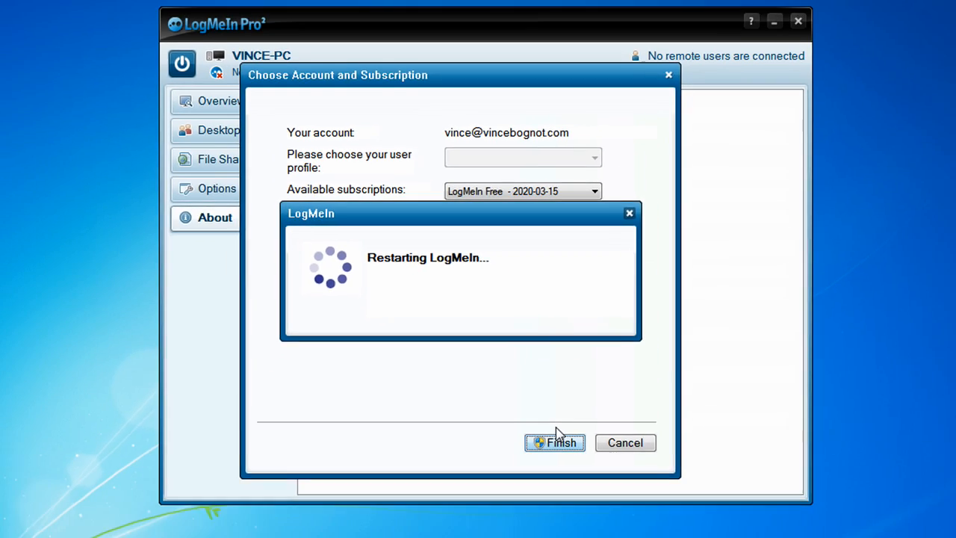
Close the setup wizard after the LogMeIn restart and go to My Computers
{"action": "left_click", "coordinate": [554, 442]}
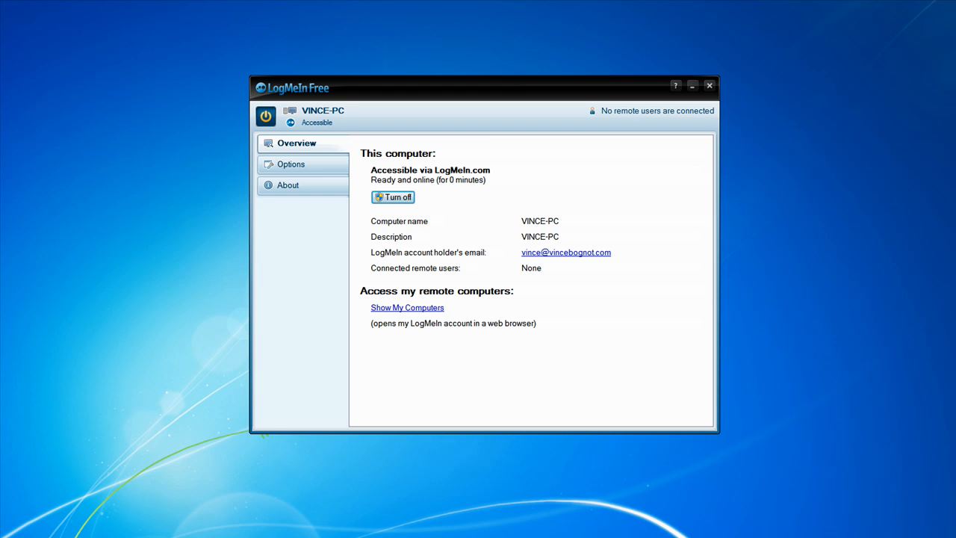
{"action": "left_click", "coordinate": [407, 307]}
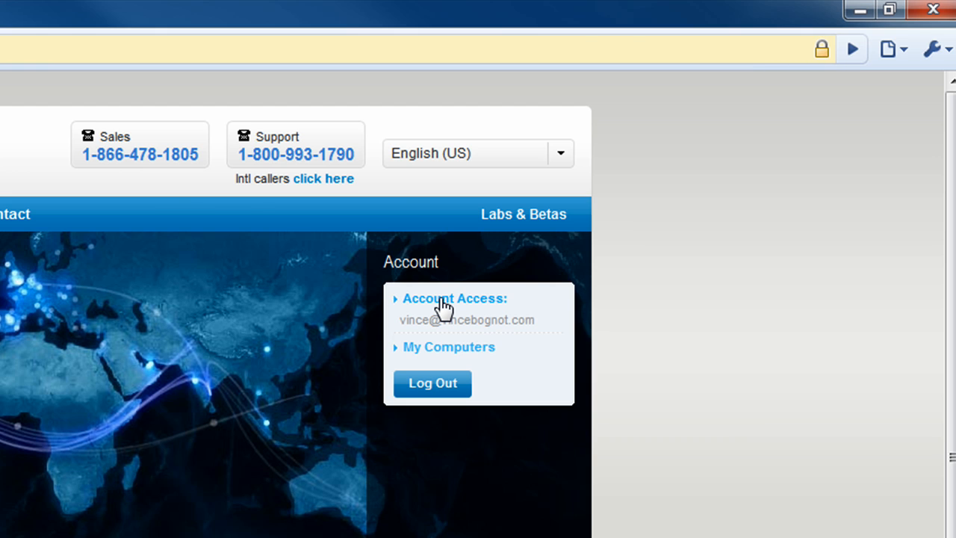
Go to the LogMeIn.com account page and view My Computers, showing VINCE-PC online
{"action": "left_click", "coordinate": [454, 298]}
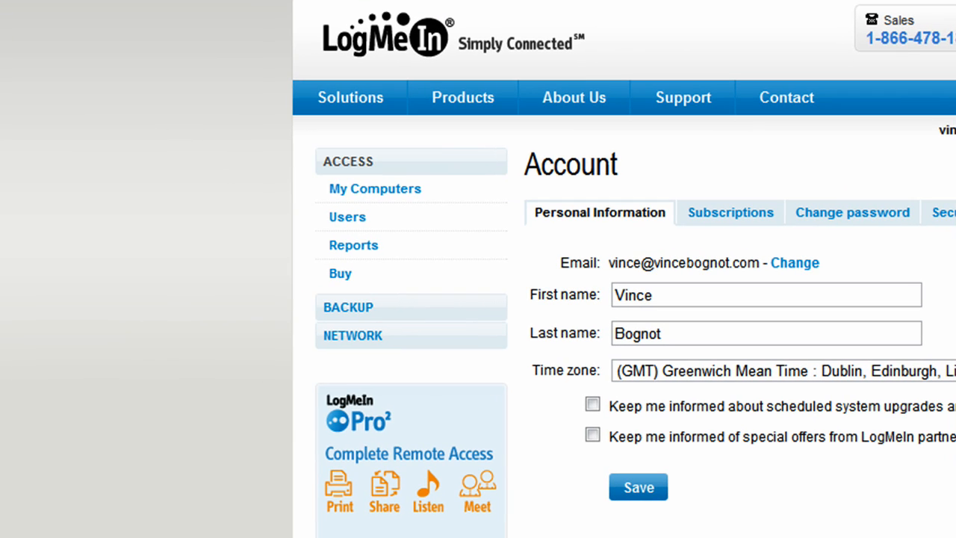
{"action": "left_click", "coordinate": [375, 188]}
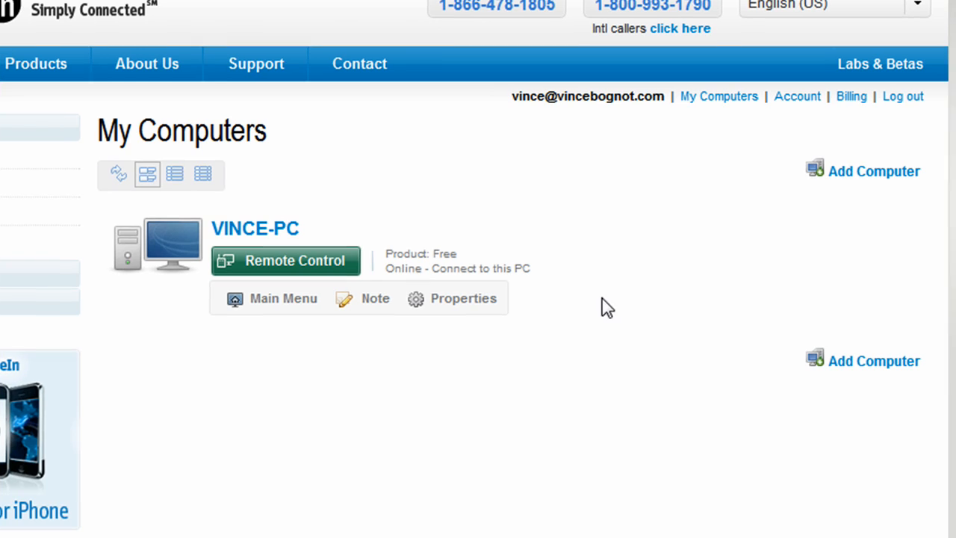
{"action": "mouse_move", "coordinate": [280, 232]}
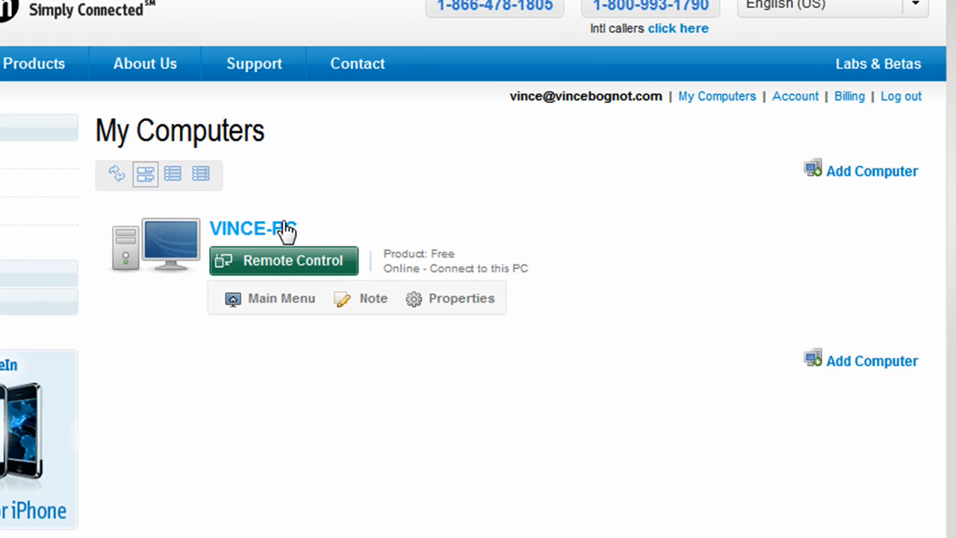
{"action": "mouse_move", "coordinate": [166, 291]}
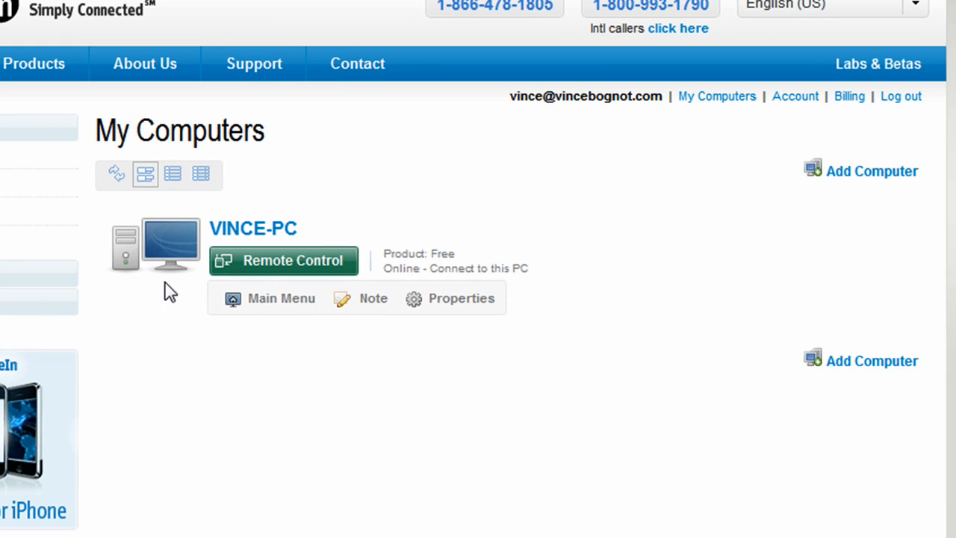
{"action": "mouse_move", "coordinate": [179, 257]}
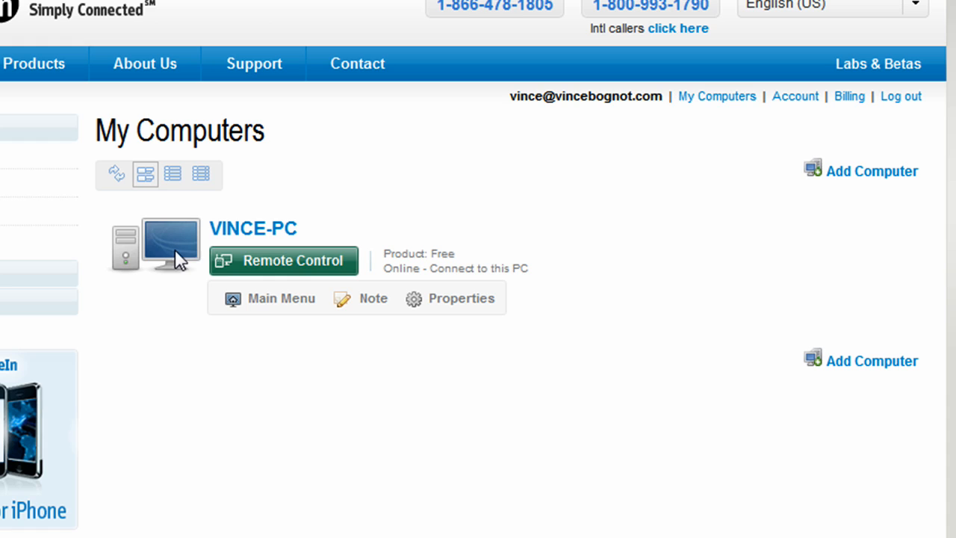
{"action": "mouse_move", "coordinate": [597, 239]}
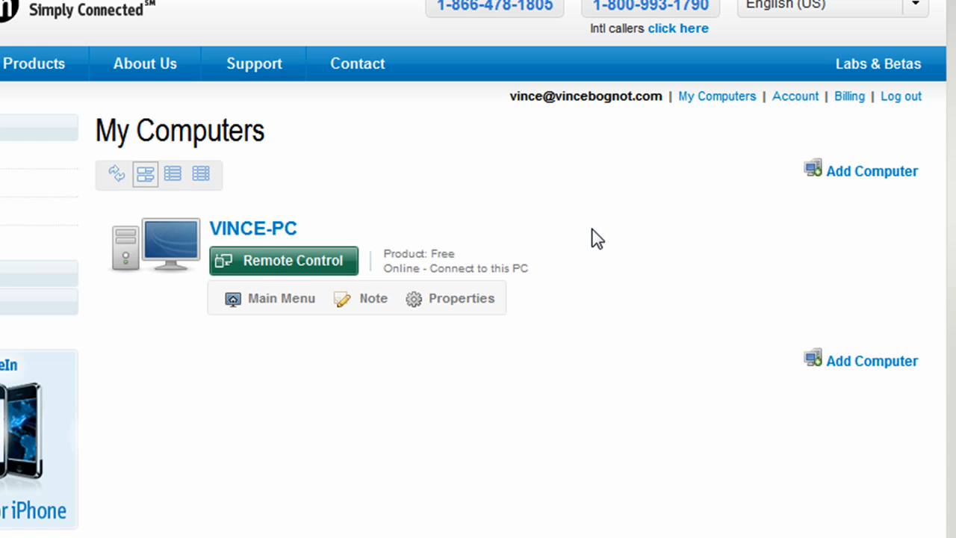
{"action": "mouse_move", "coordinate": [584, 238]}
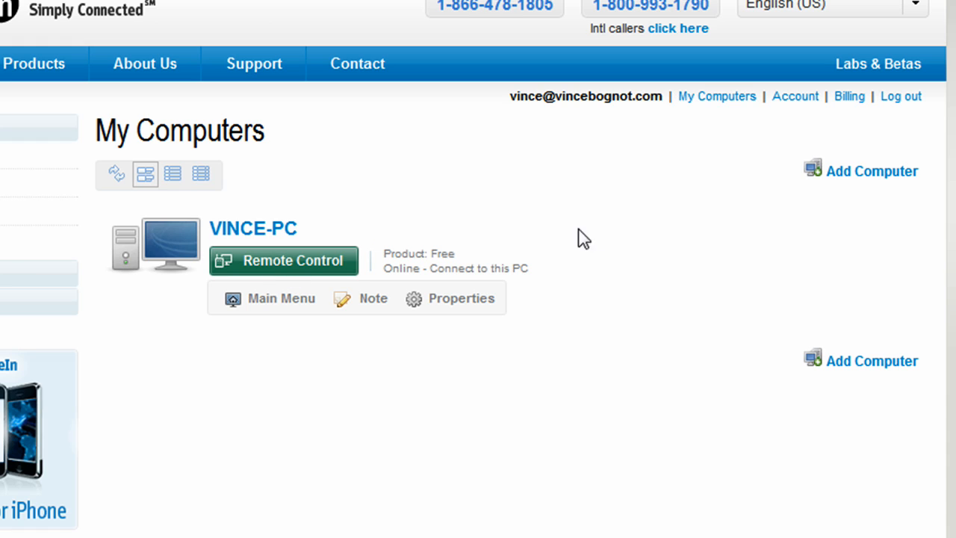
{"action": "mouse_move", "coordinate": [805, 233]}
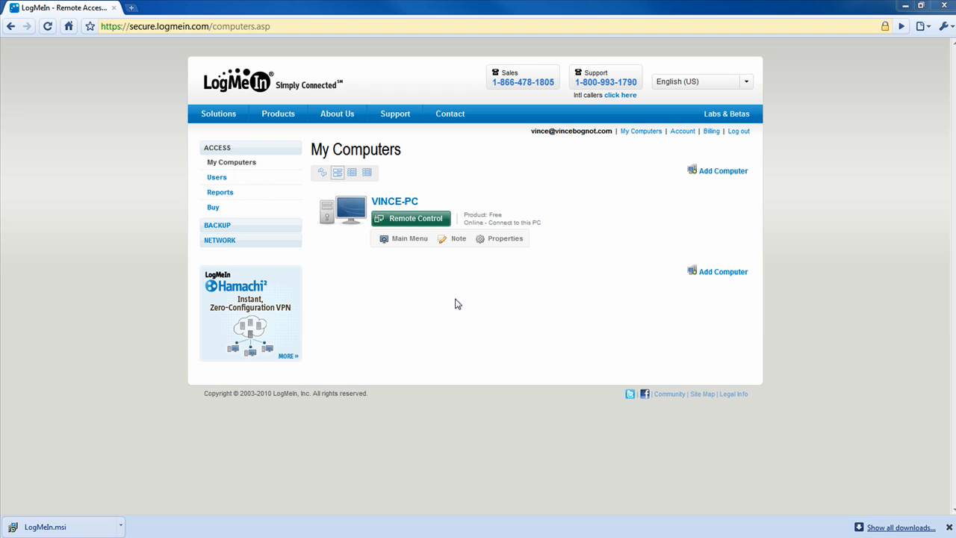
Start a remote session to VINCE-PC and log in with its access code
{"action": "left_click", "coordinate": [410, 219]}
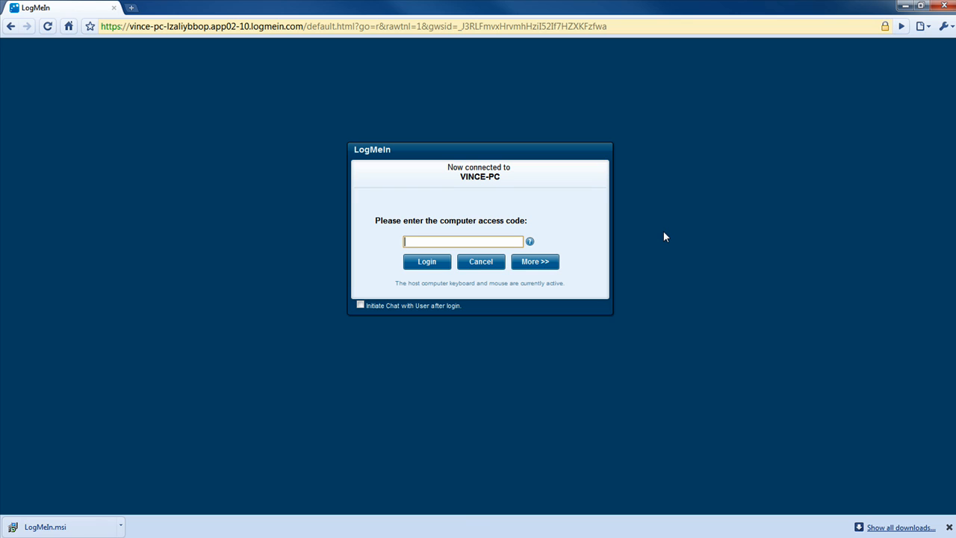
{"action": "left_click", "coordinate": [427, 262]}
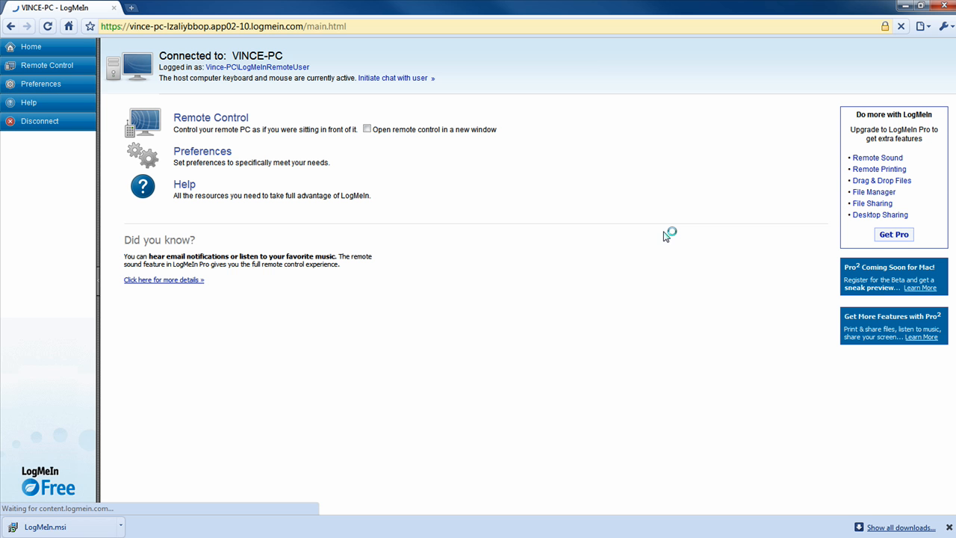
{"action": "mouse_move", "coordinate": [200, 119]}
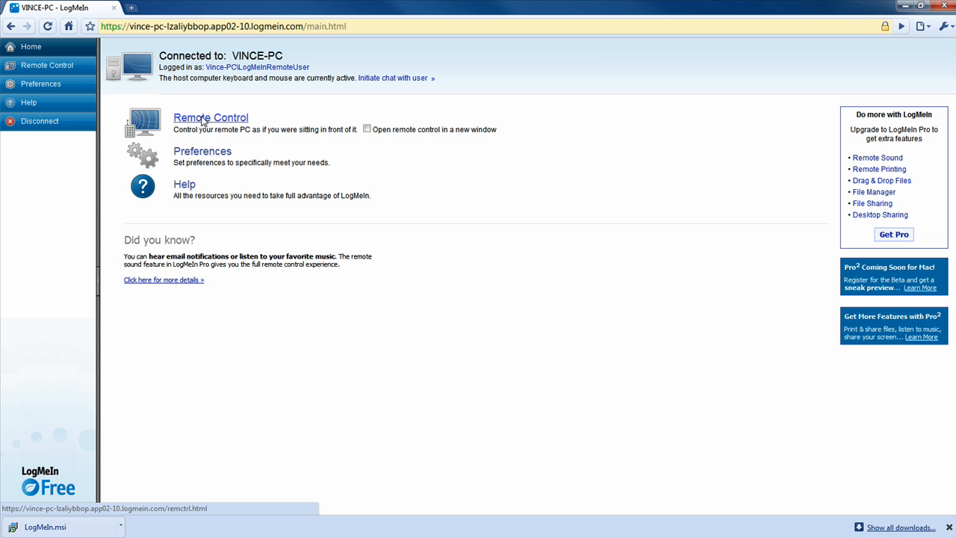
Start Remote Control to view VINCE-PC's desktop inside the browser
{"action": "left_click", "coordinate": [211, 118]}
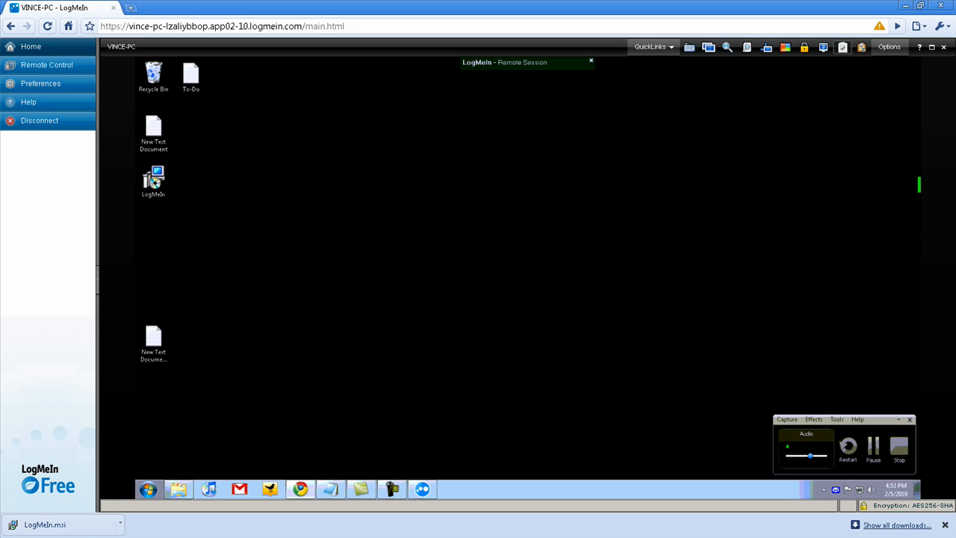
{"action": "mouse_move", "coordinate": [471, 261]}
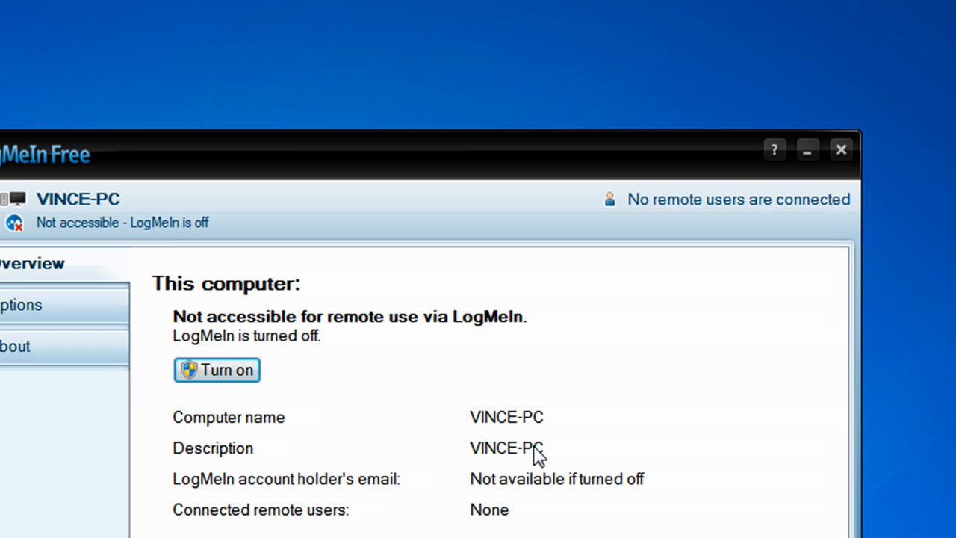
Turn LogMeIn back on from Overview and confirm the User Account Control prompt
{"action": "left_click", "coordinate": [216, 370]}
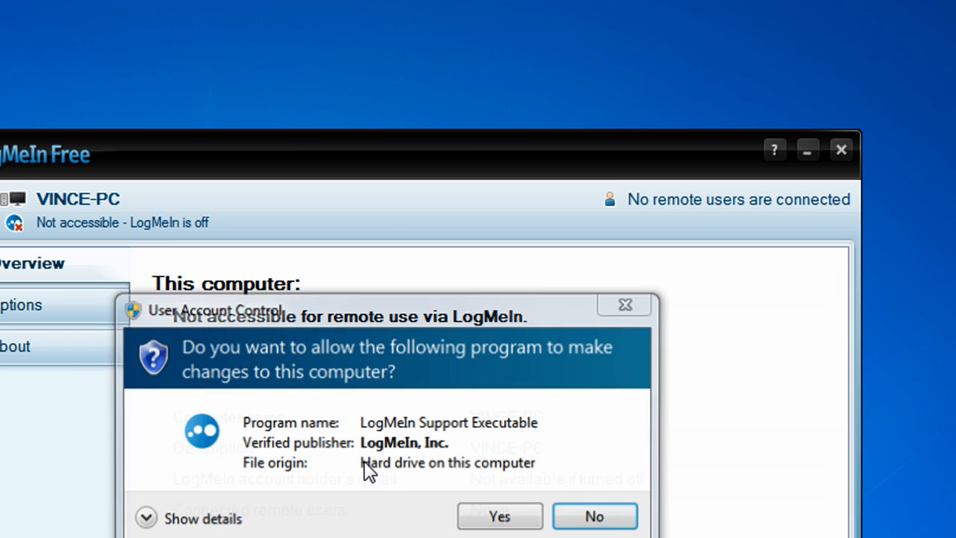
{"action": "left_click", "coordinate": [499, 516]}
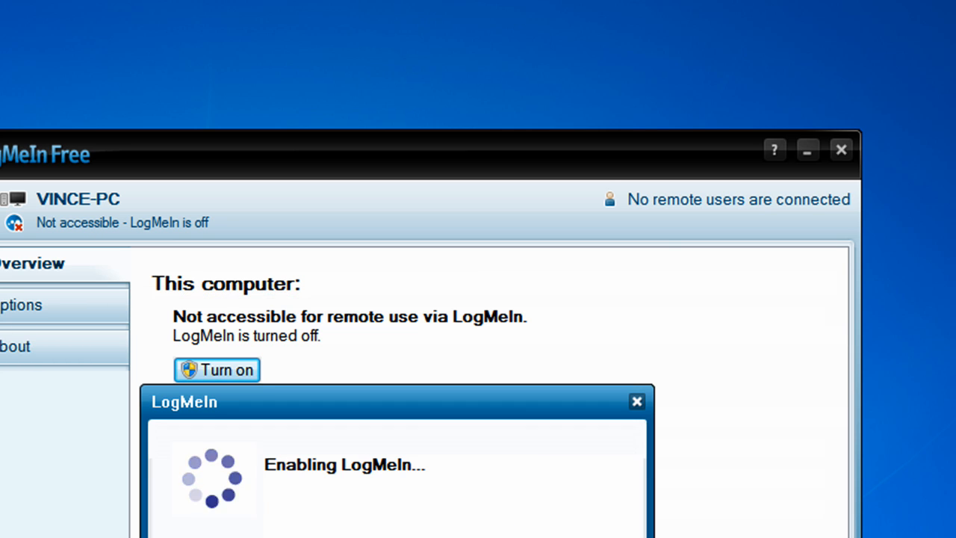